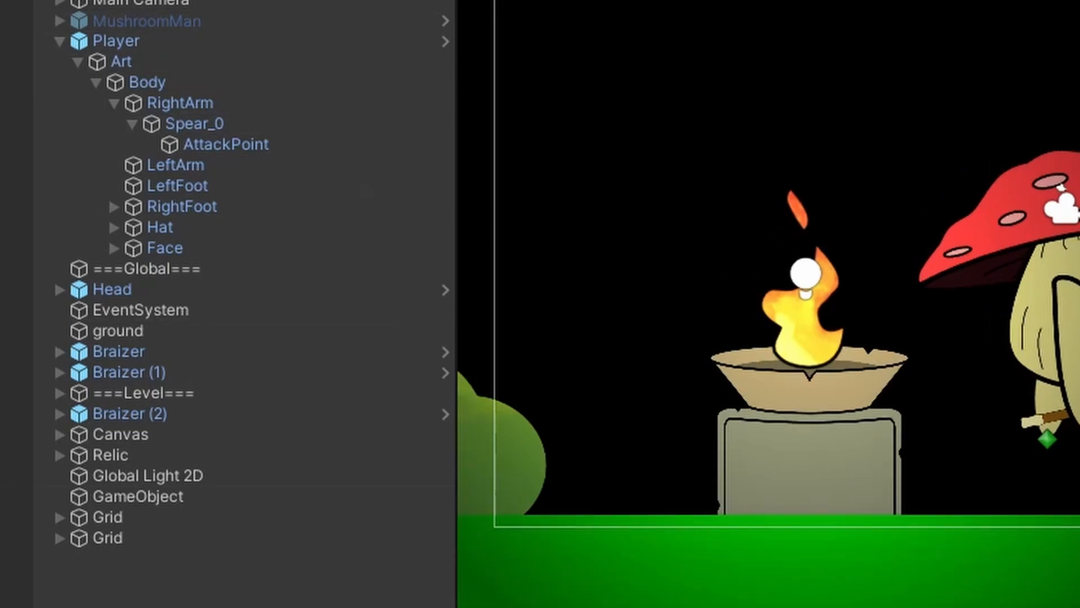
- Select the Player's spear AttackPoint child and zoom the Scene view onto its range gizmo
{"action": "left_click", "coordinate": [116, 41]}
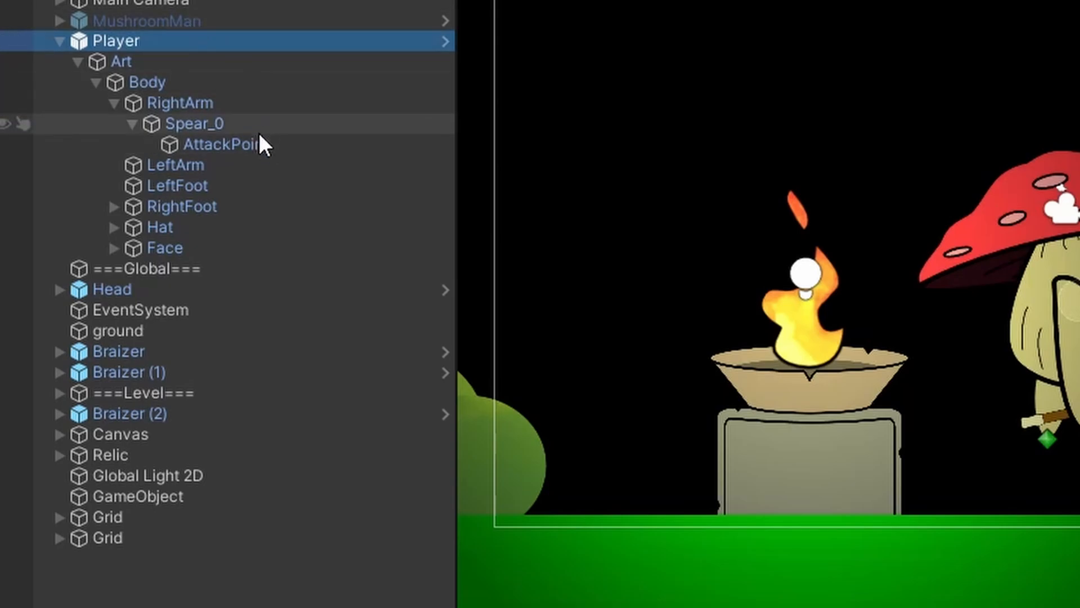
{"action": "left_click", "coordinate": [223, 144]}
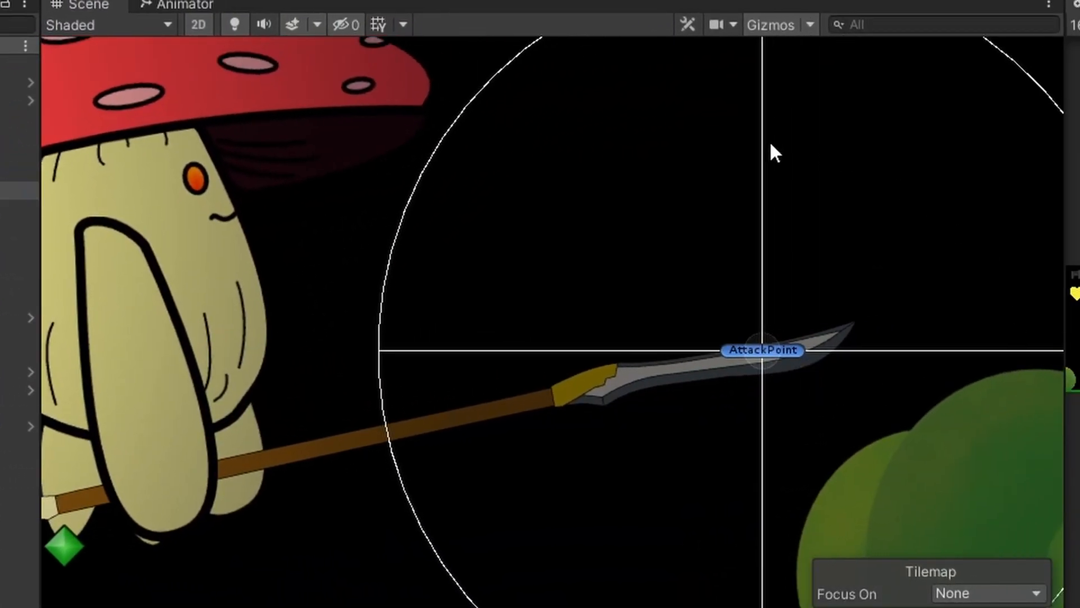
{"action": "scroll", "scroll_direction": "down", "scroll_amount": 3}
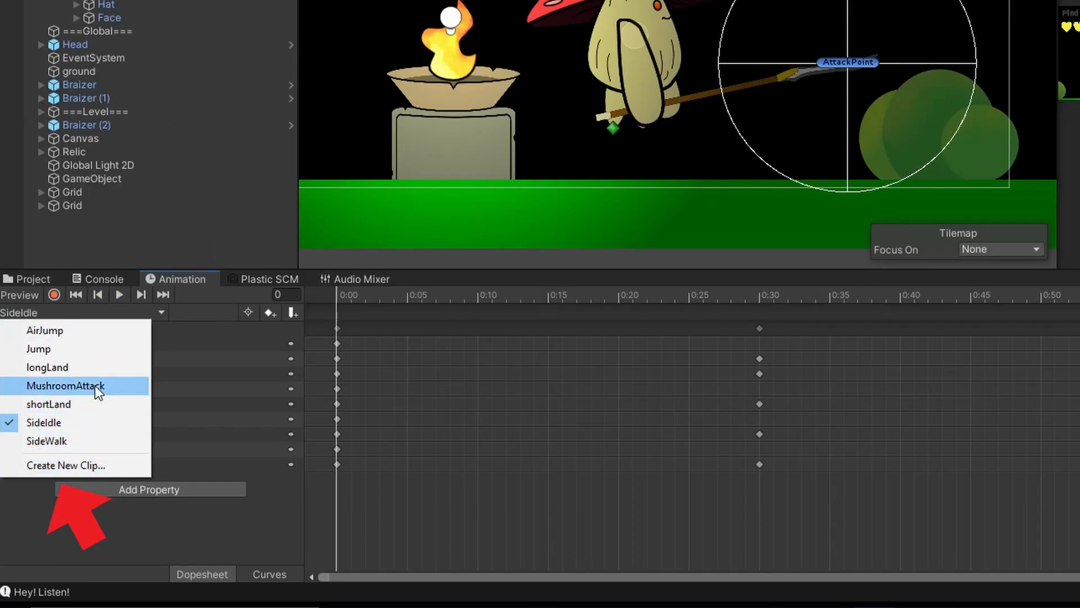
- Scrub MushroomAttack through frames 7 to 30 to preview the thrust, then leave recording off
{"action": "left_click", "coordinate": [66, 386]}
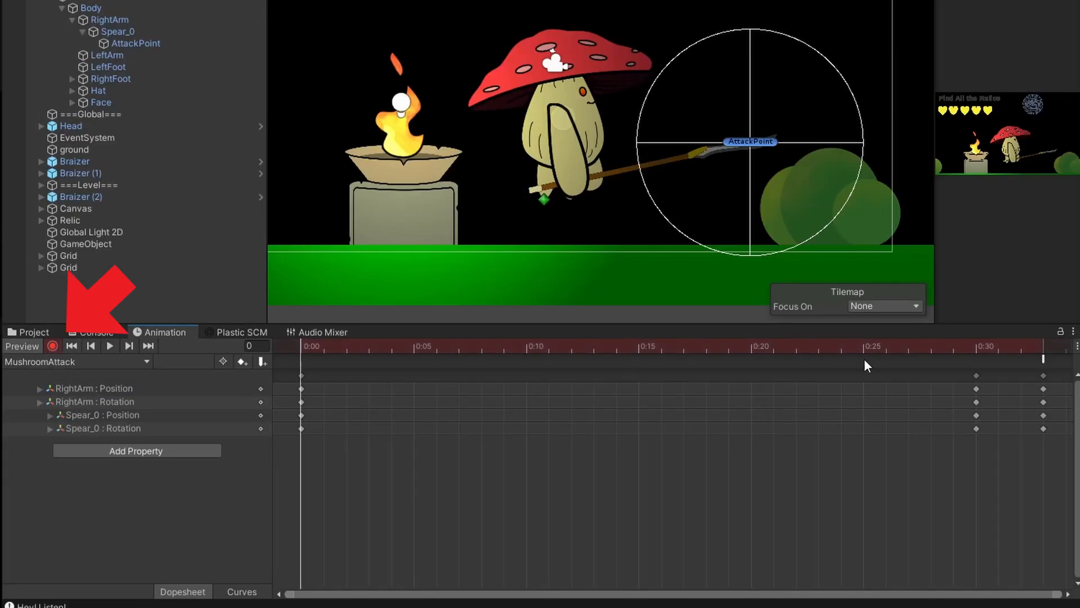
{"action": "left_click", "coordinate": [458, 345]}
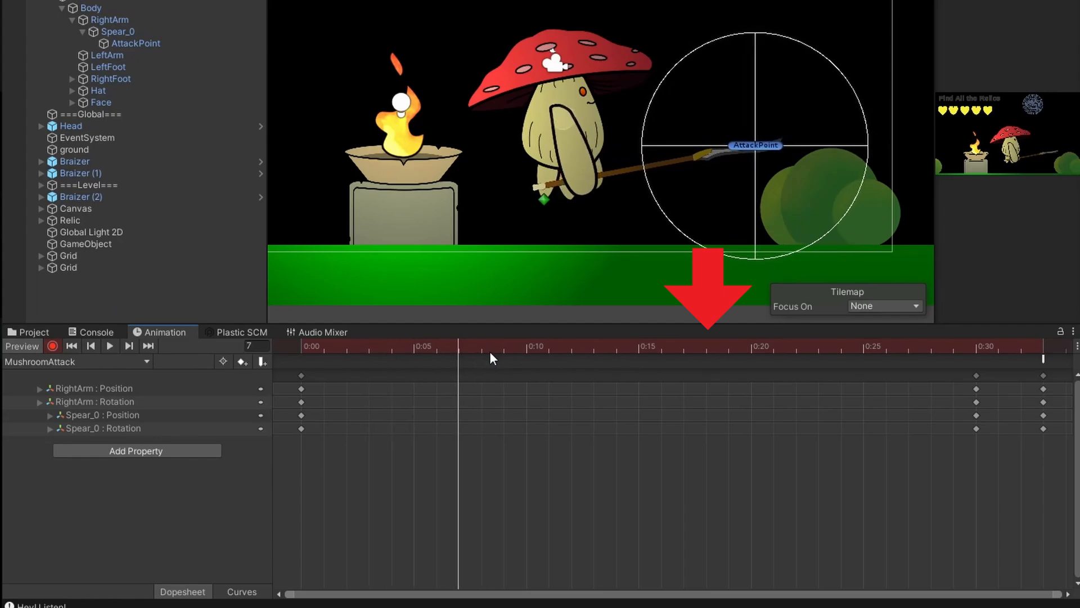
{"action": "left_click", "coordinate": [908, 346]}
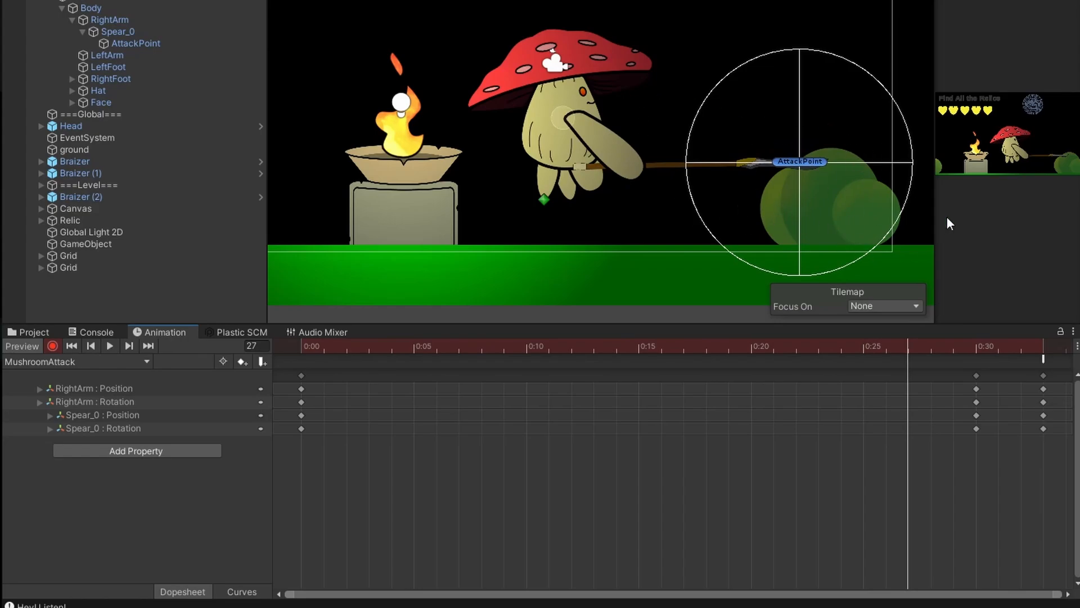
{"action": "left_click", "coordinate": [974, 345]}
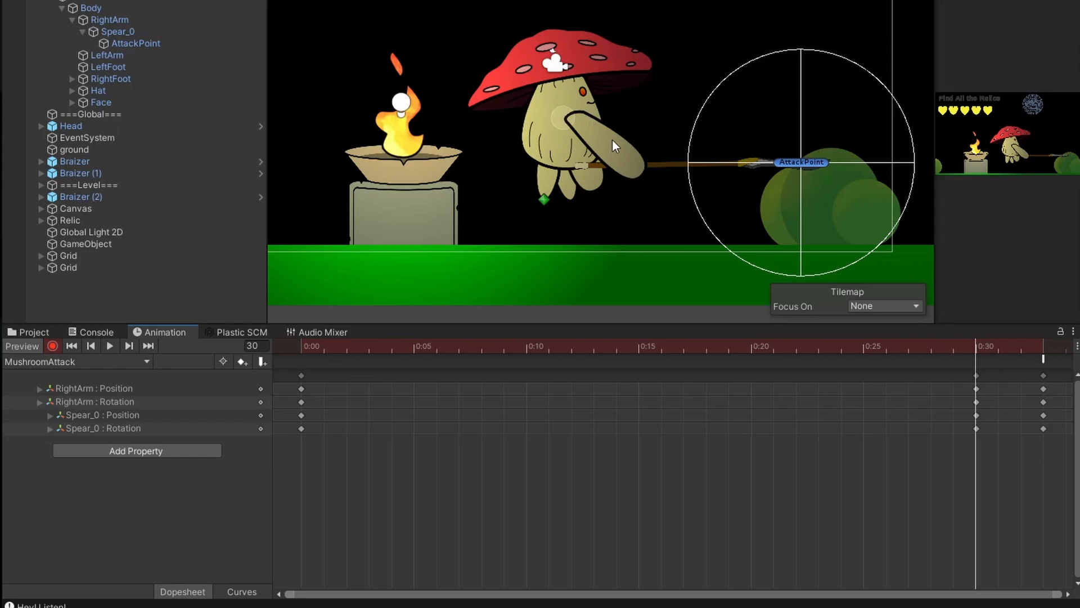
{"action": "mouse_move", "coordinate": [815, 170]}
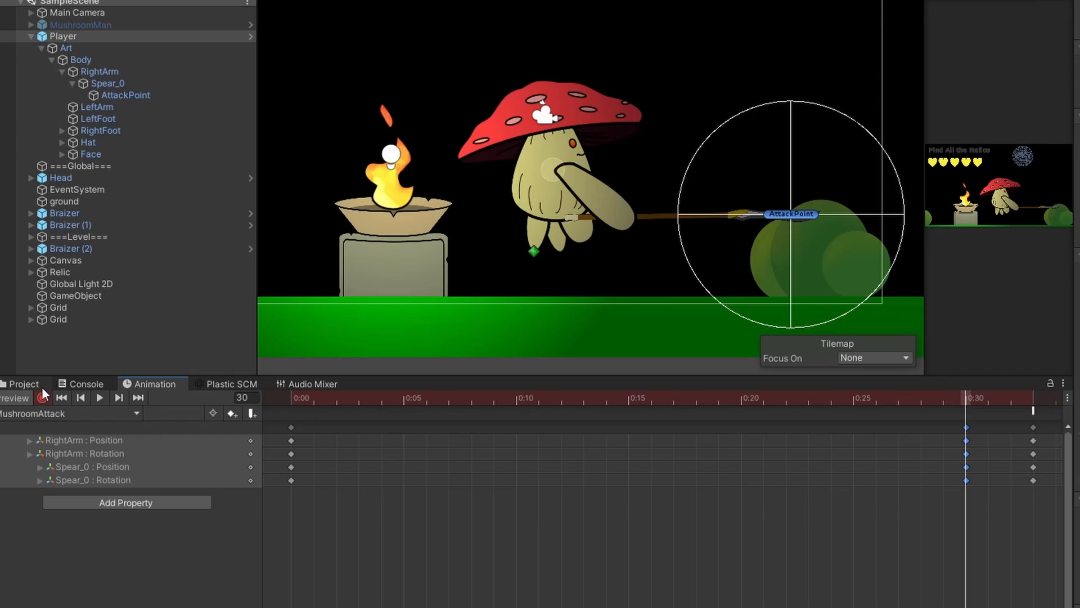
{"action": "left_click", "coordinate": [42, 397]}
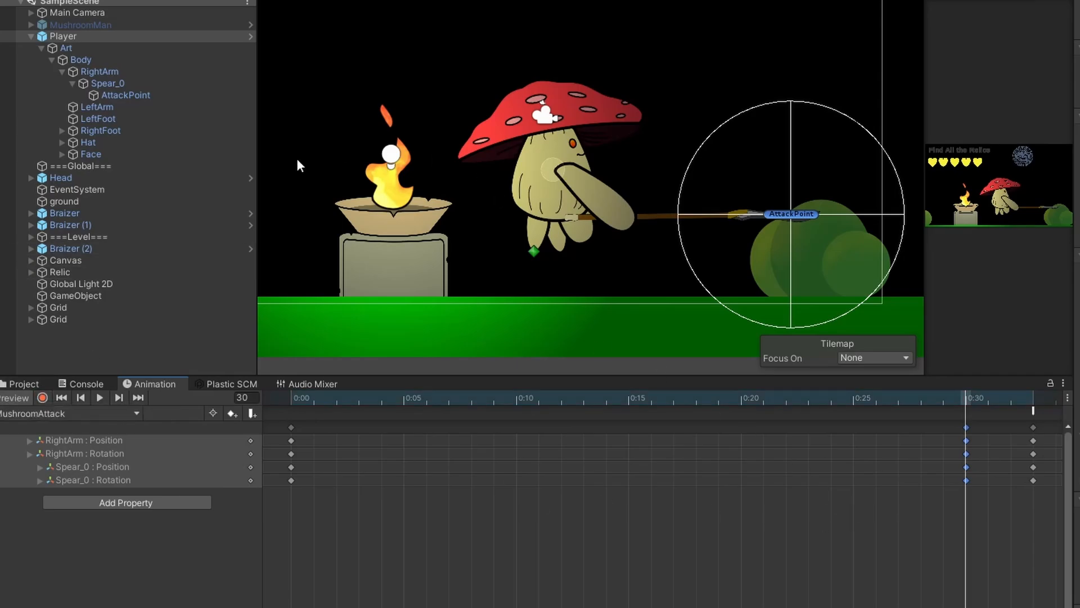
{"action": "mouse_move", "coordinate": [801, 349]}
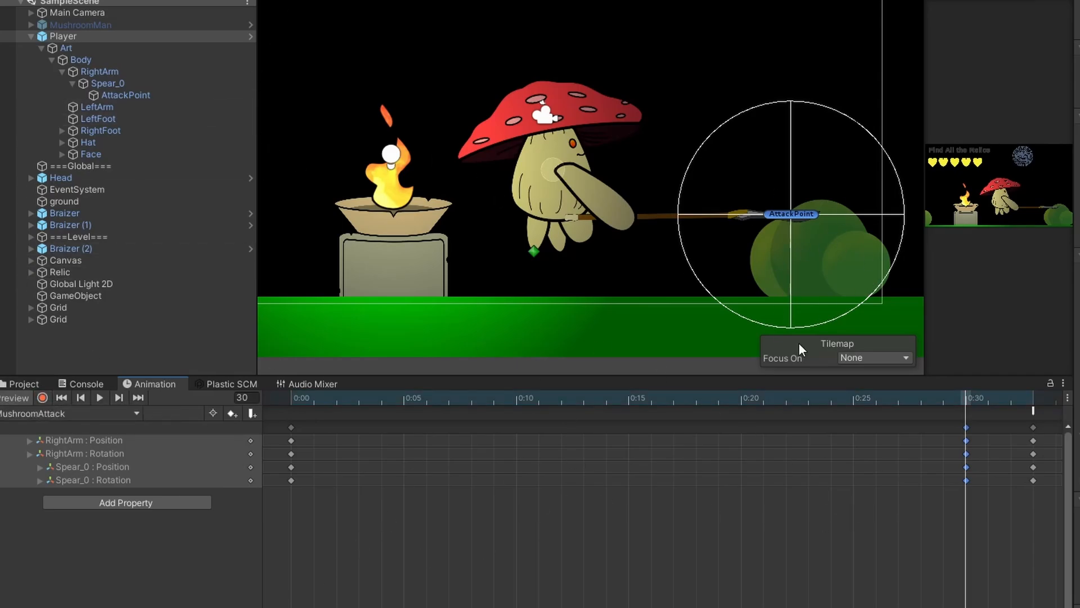
- Show the Animator's layer list, enter the Actions layer and position MushroomAttack between Any State and Exit
{"action": "left_click", "coordinate": [349, 26]}
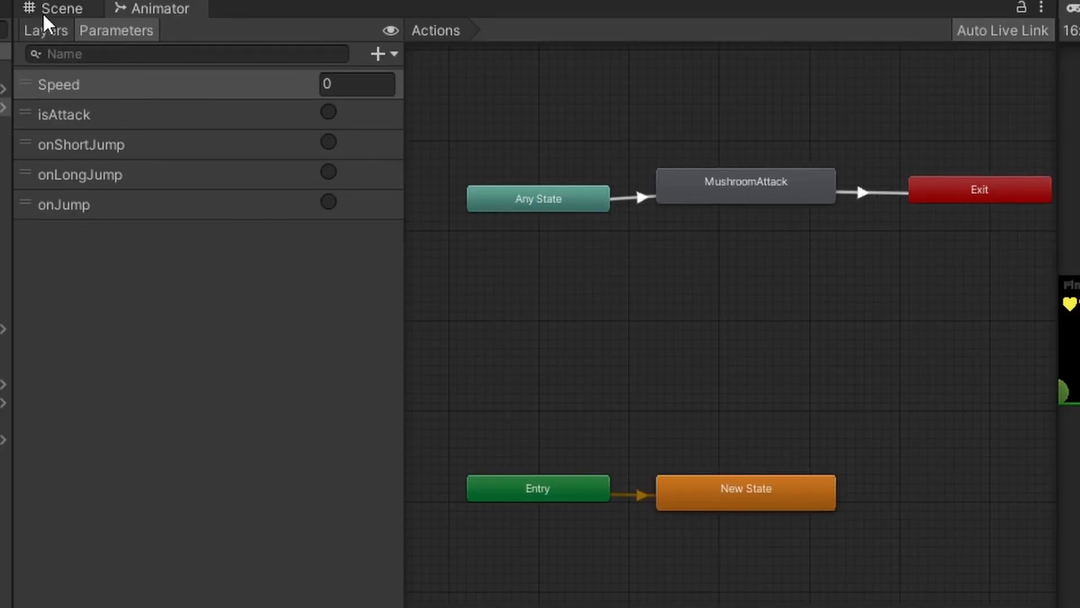
{"action": "left_click", "coordinate": [45, 29]}
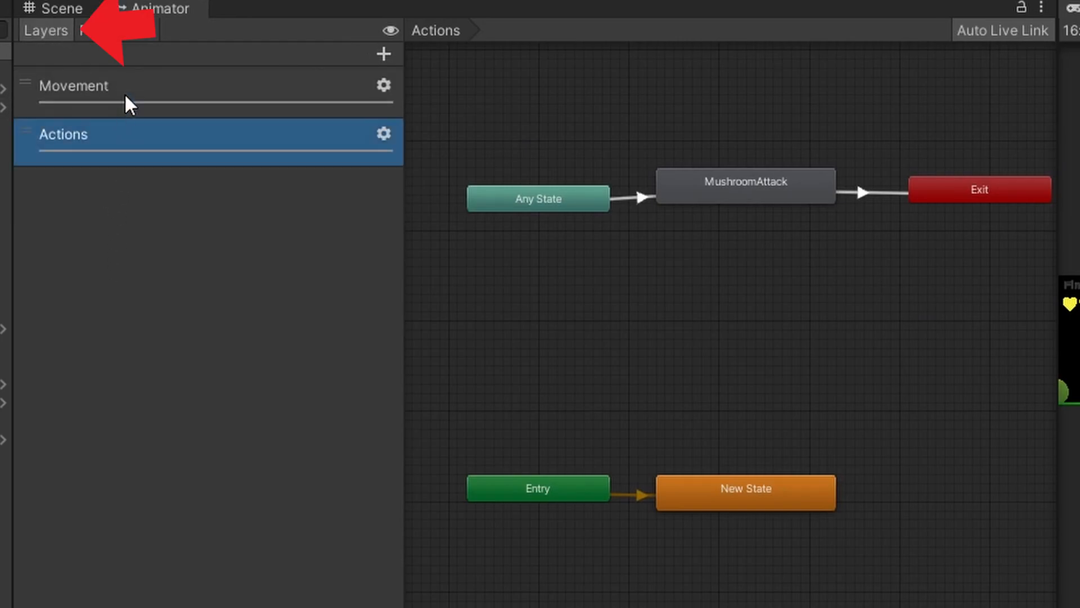
{"action": "left_click", "coordinate": [74, 86]}
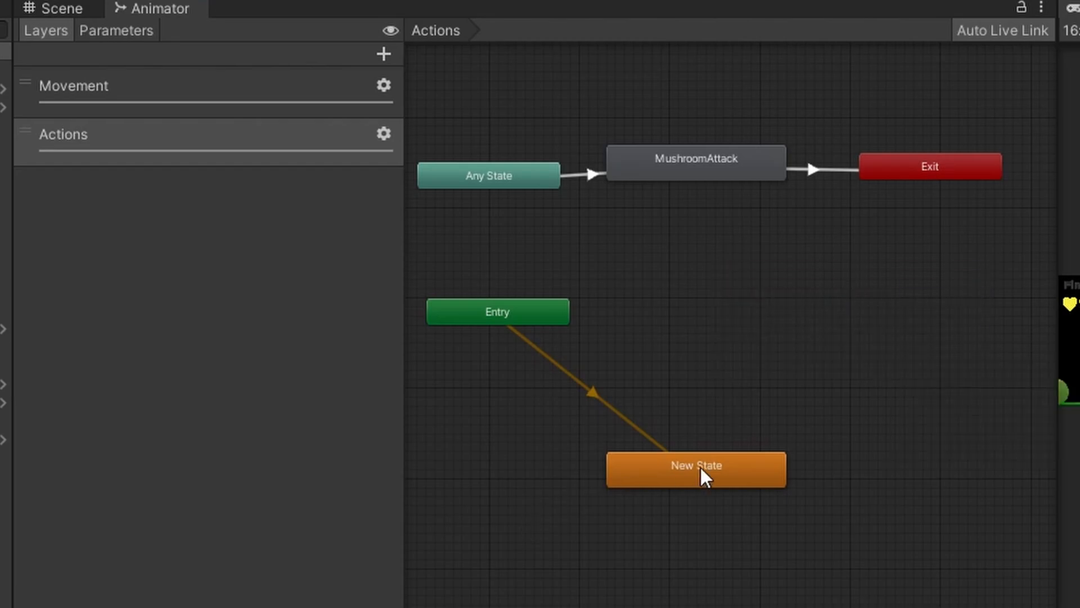
{"action": "right_click", "coordinate": [696, 469]}
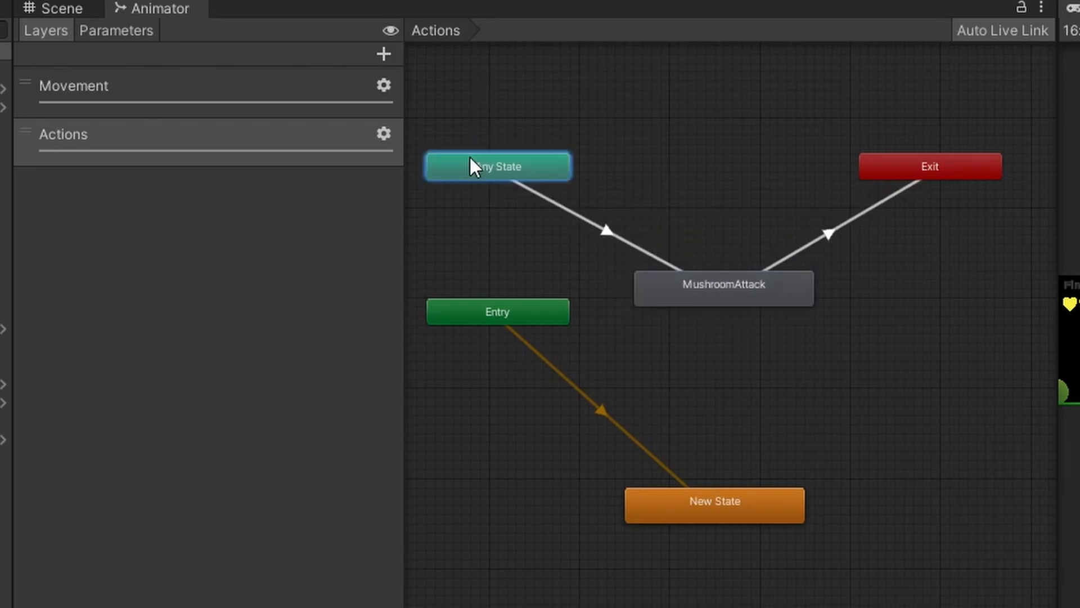
- Inspect the Any State→MushroomAttack transition settings and give MushroomAttack→Exit a Transition Duration of 0
{"action": "left_click", "coordinate": [722, 288]}
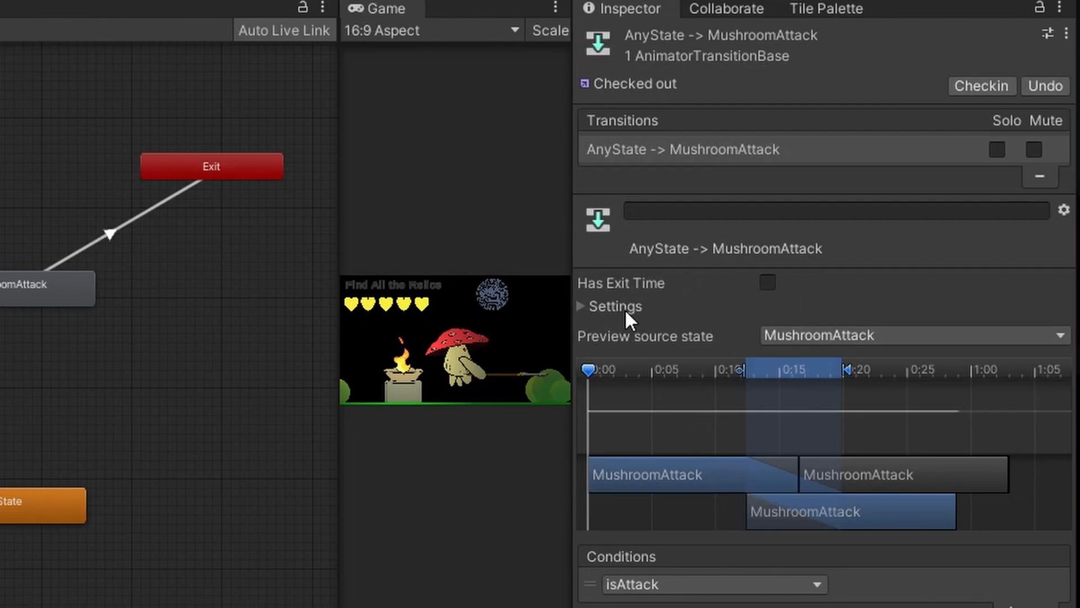
{"action": "left_click", "coordinate": [582, 306]}
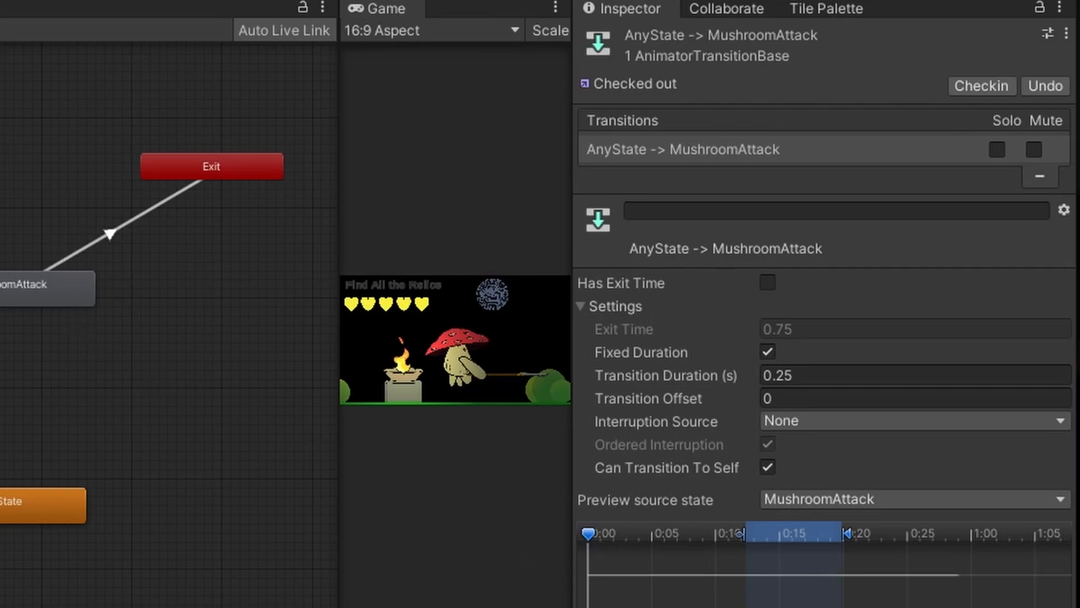
{"action": "mouse_move", "coordinate": [607, 293]}
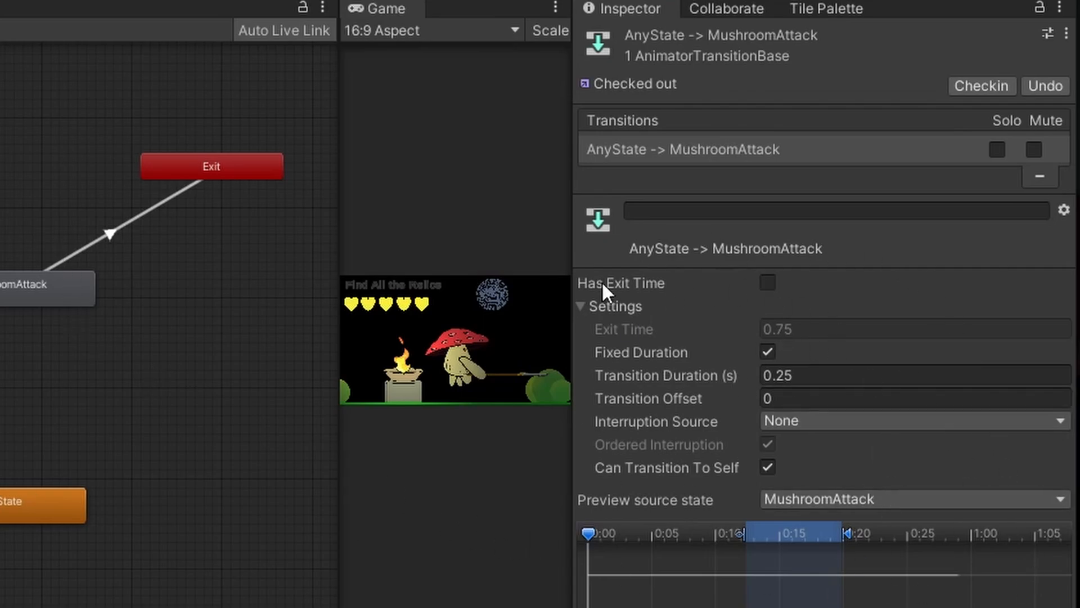
{"action": "left_click", "coordinate": [111, 234]}
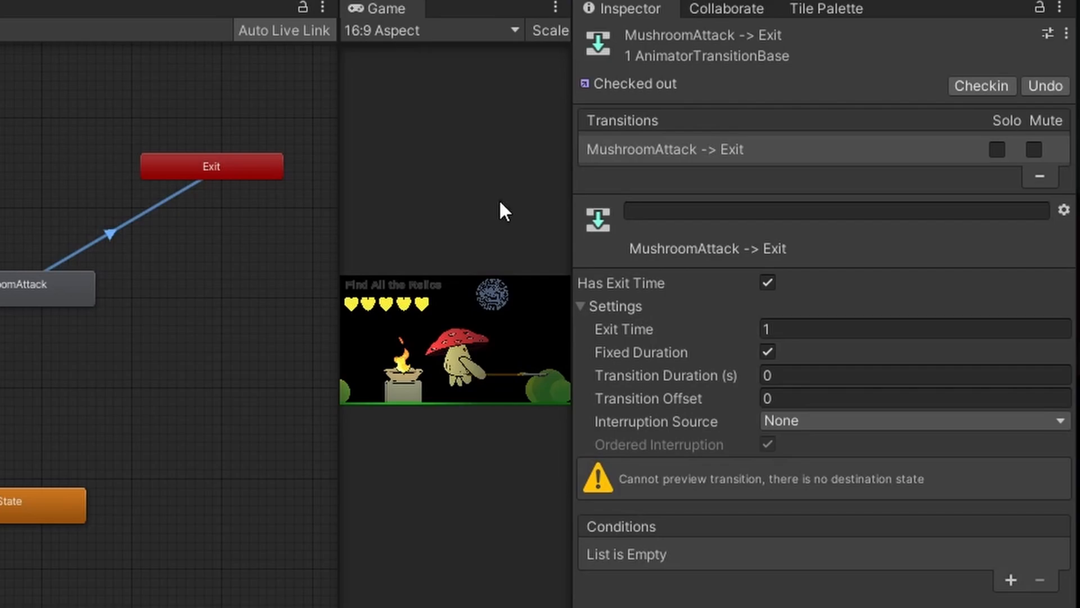
{"action": "mouse_move", "coordinate": [820, 308]}
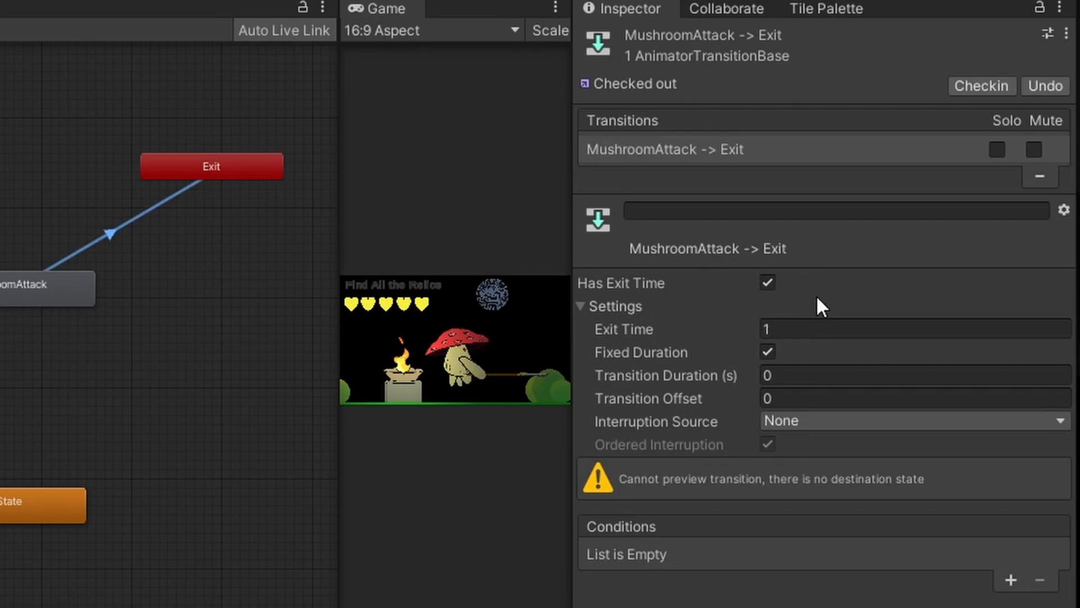
{"action": "mouse_move", "coordinate": [806, 352]}
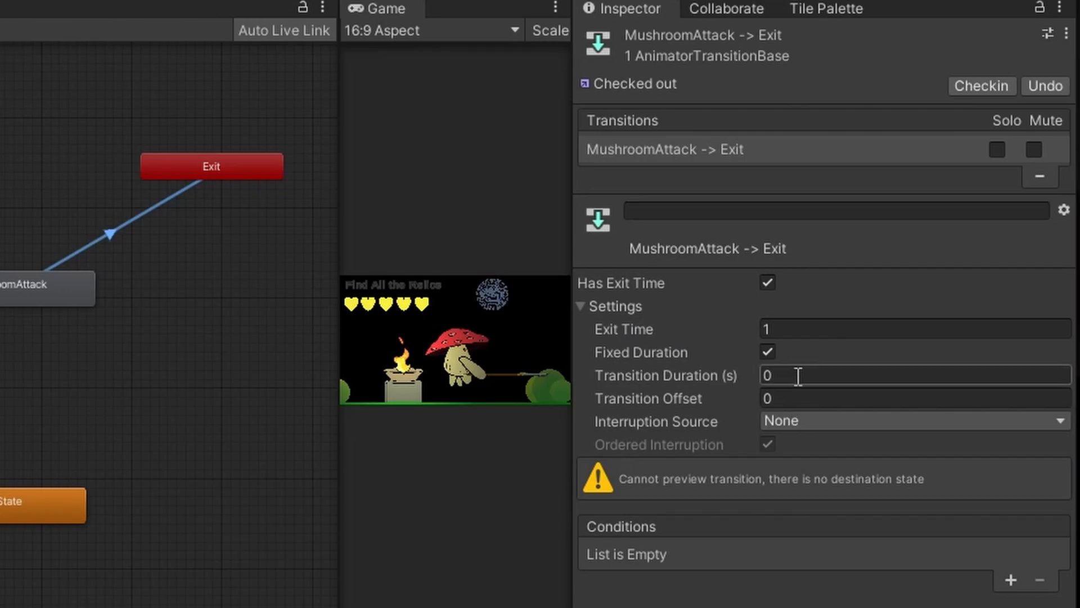
{"action": "left_click", "coordinate": [168, 8]}
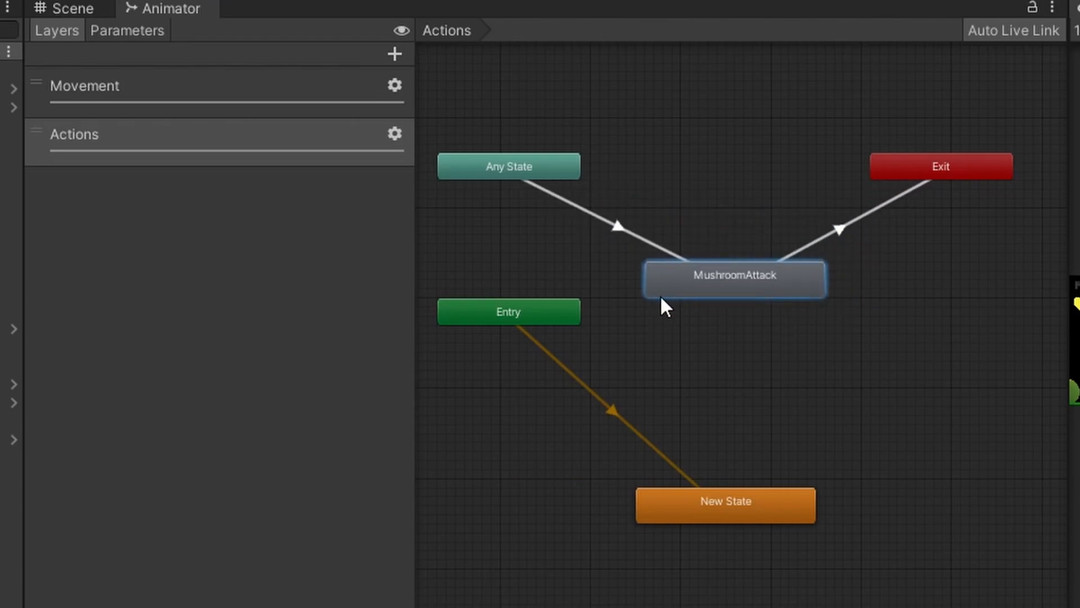
{"action": "mouse_move", "coordinate": [172, 94]}
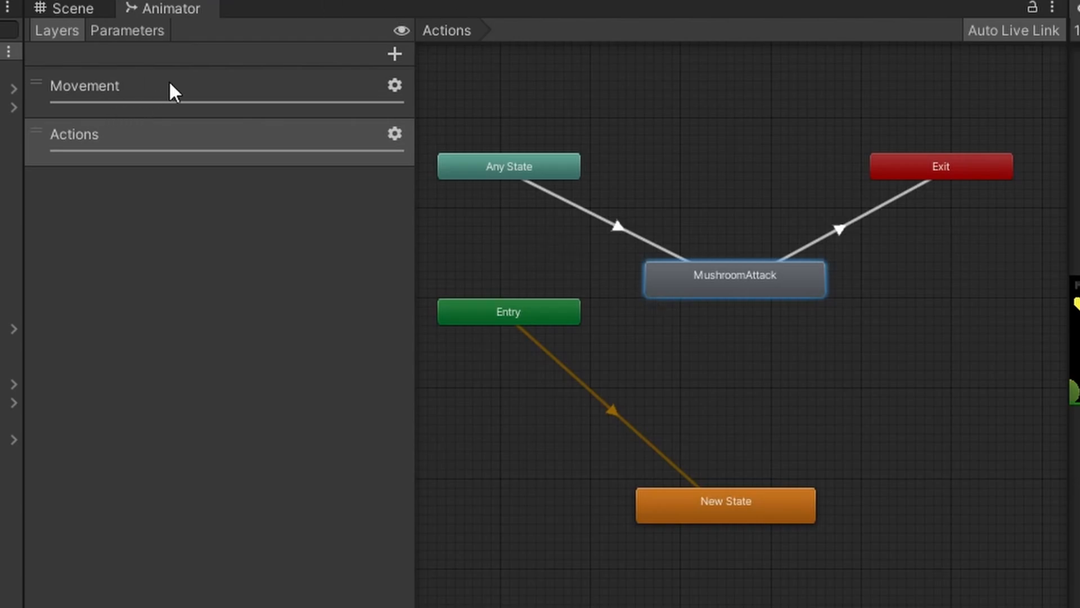
{"action": "left_click", "coordinate": [137, 133]}
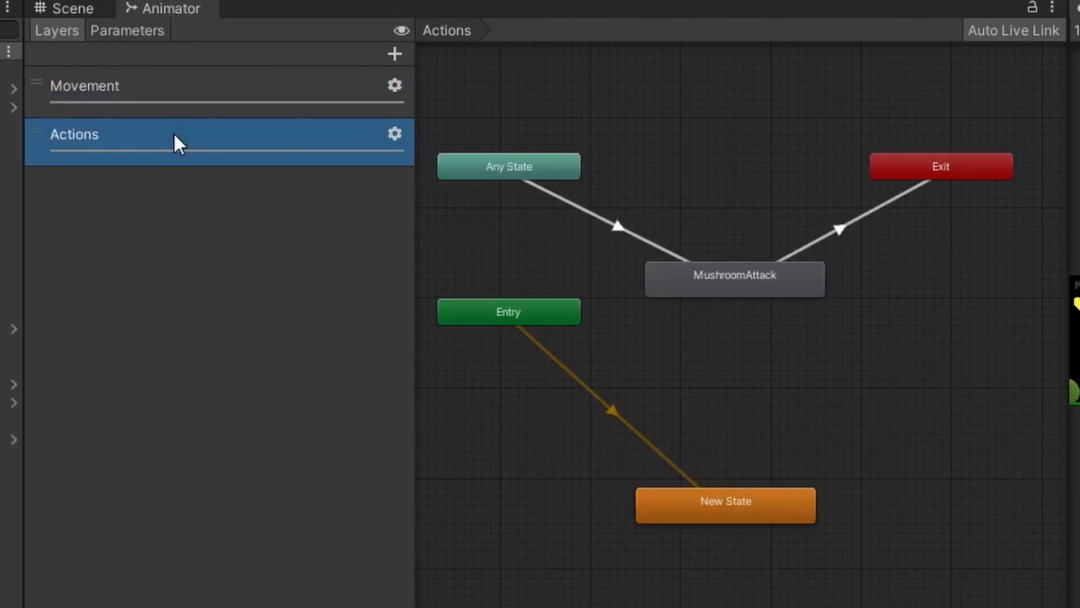
{"action": "left_click", "coordinate": [84, 86]}
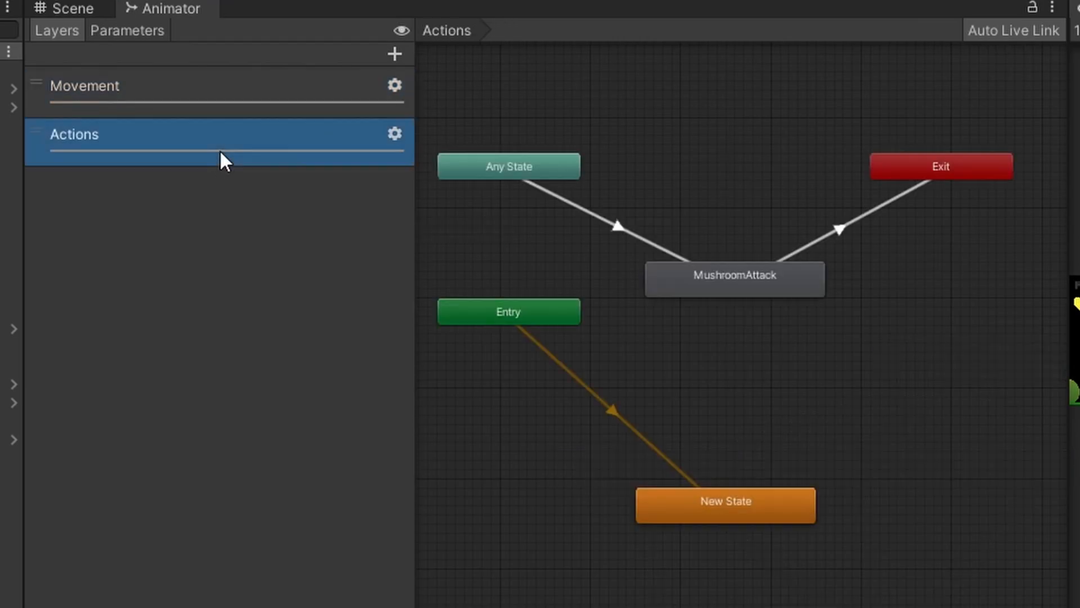
{"action": "mouse_move", "coordinate": [834, 440]}
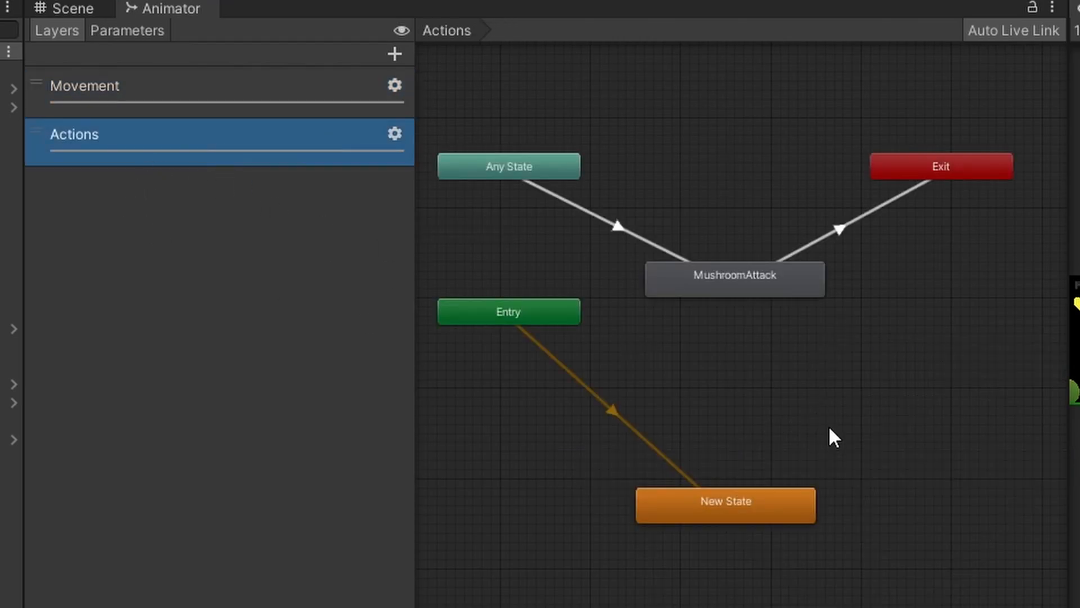
{"action": "mouse_move", "coordinate": [782, 423]}
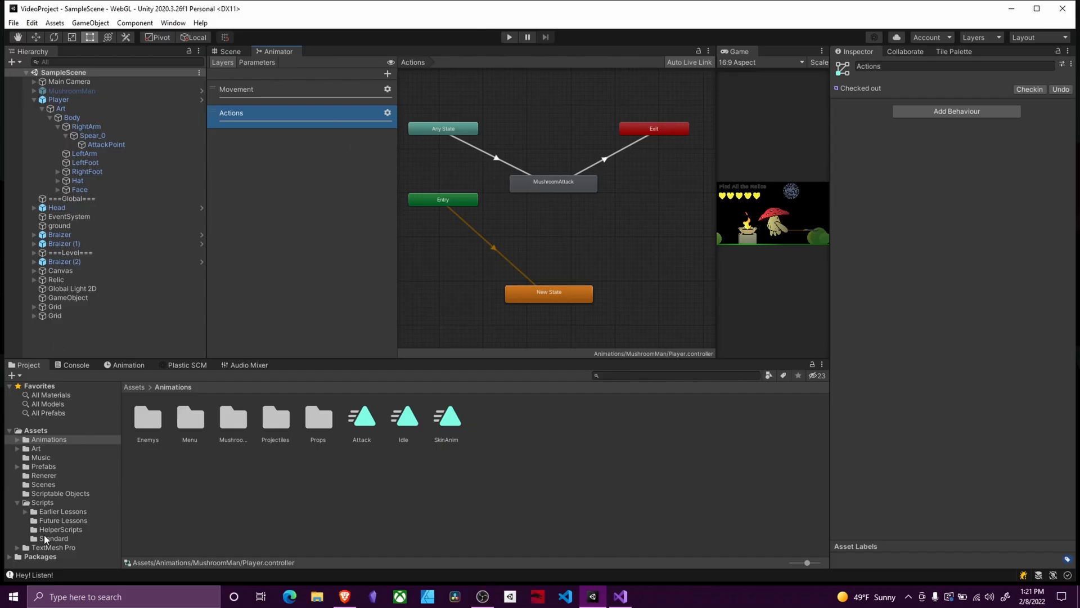
- Pick ThrustAttak from the Scripts > Earlier Lessons folder in the Project window
{"action": "left_click", "coordinate": [63, 511]}
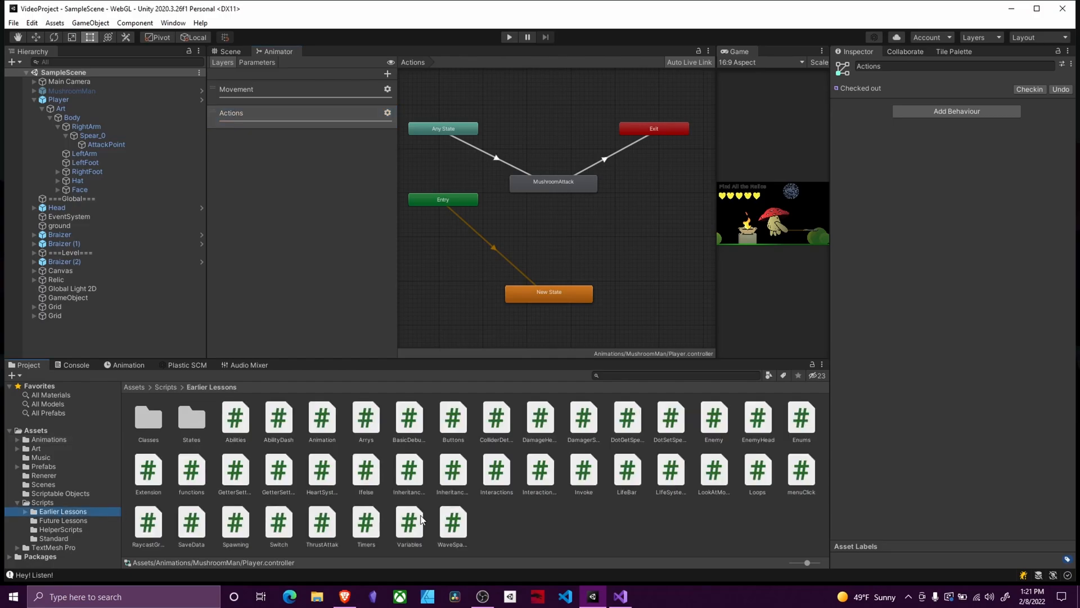
{"action": "left_click", "coordinate": [322, 516]}
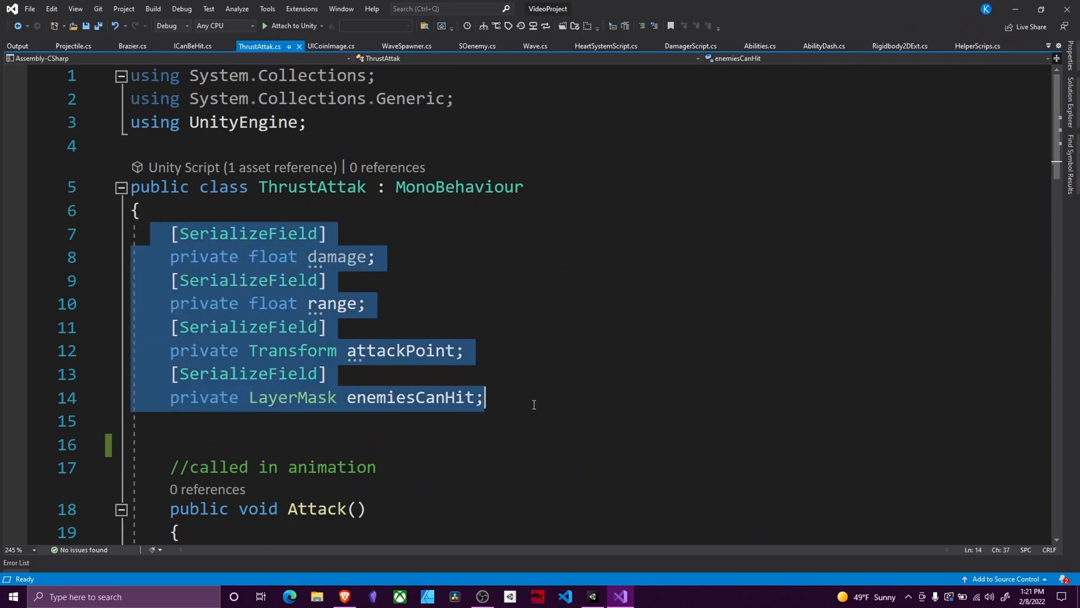
- Highlight ThrustAttak's serialized damage, range, attackPoint and enemiesCanHit fields in turn
{"action": "left_click", "coordinate": [137, 234]}
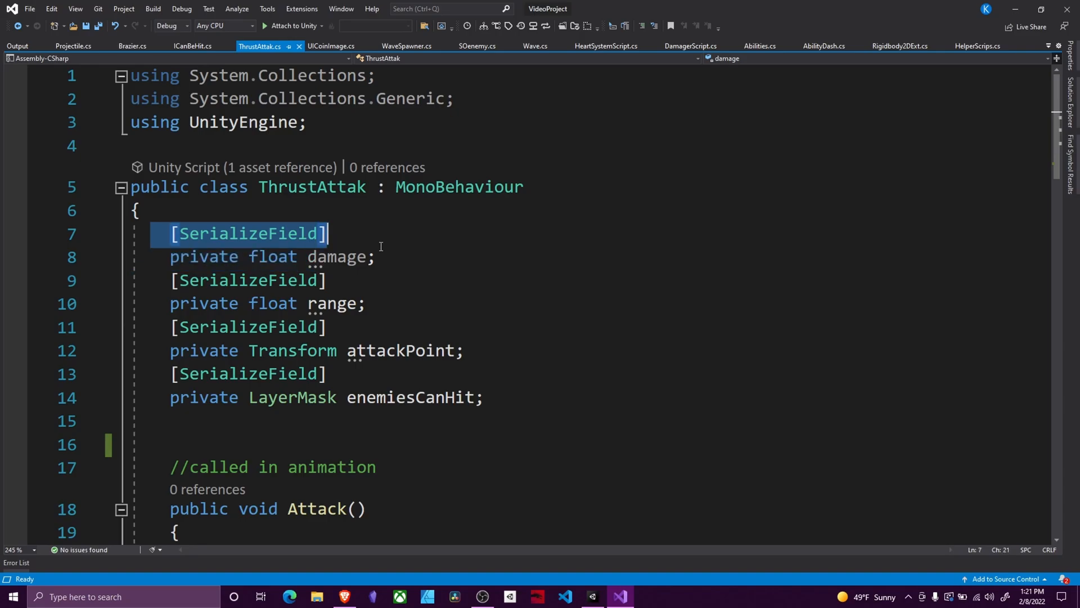
{"action": "double_click", "coordinate": [331, 303]}
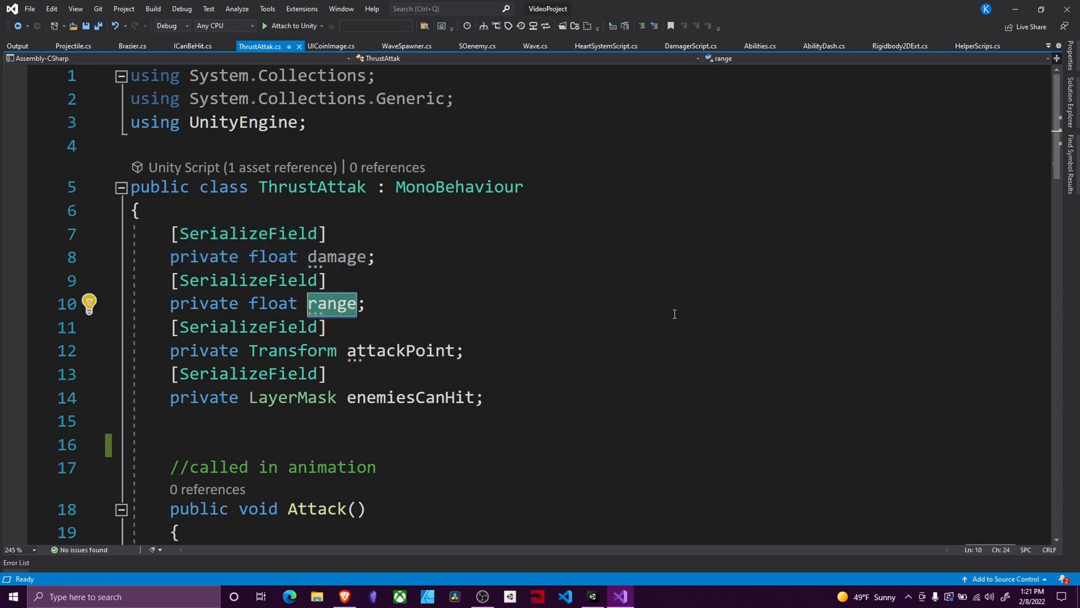
{"action": "double_click", "coordinate": [401, 350]}
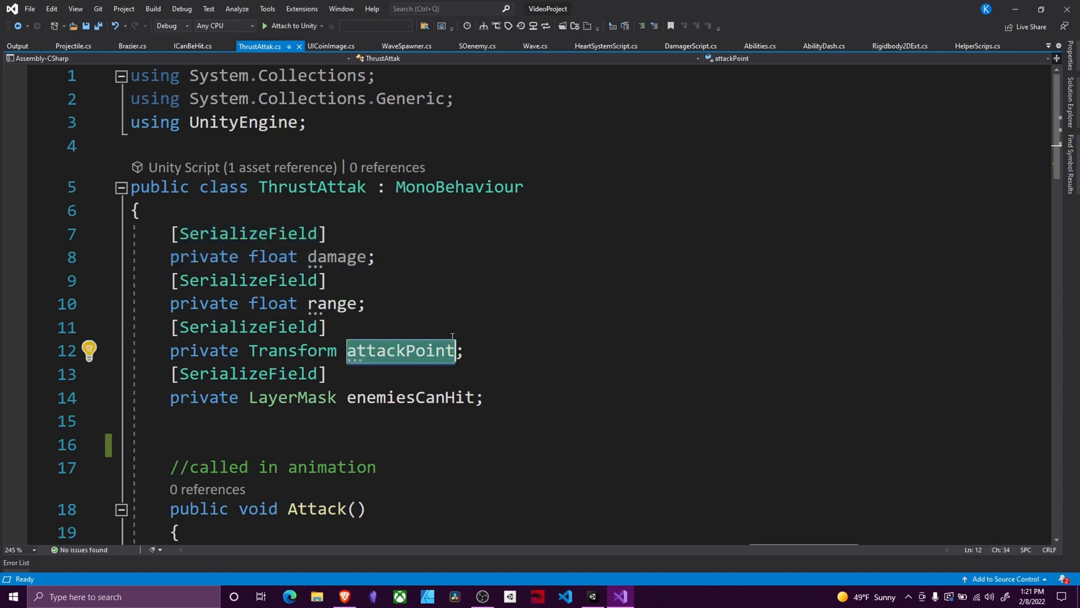
{"action": "mouse_move", "coordinate": [838, 247]}
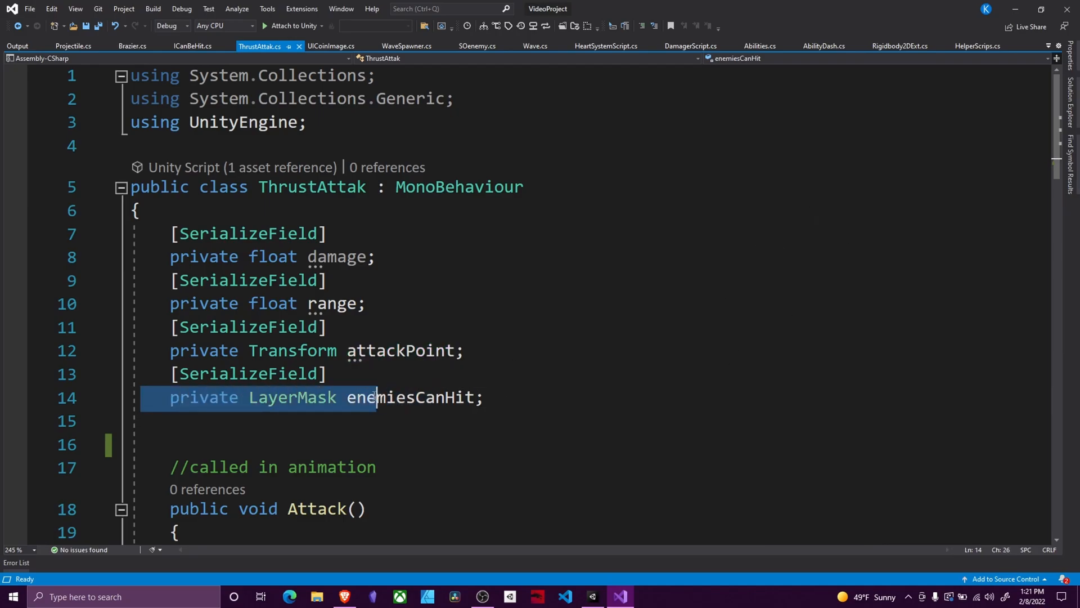
{"action": "double_click", "coordinate": [411, 397]}
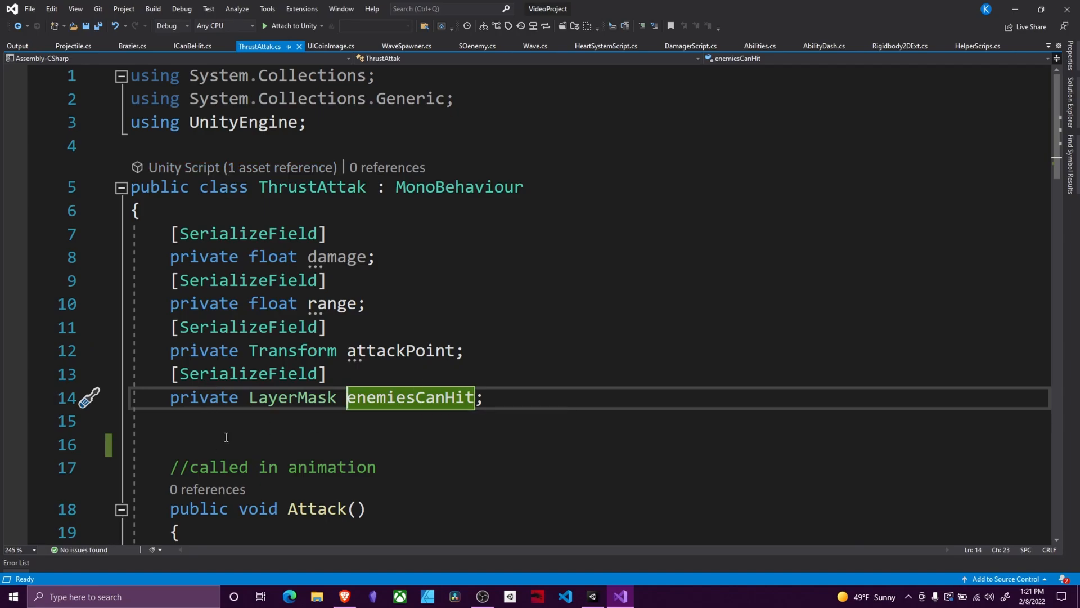
- Mark the OnDrawGizmos wire-sphere method, then minimize Visual Studio to return to Unity
{"action": "scroll", "scroll_direction": "down", "scroll_amount": 3}
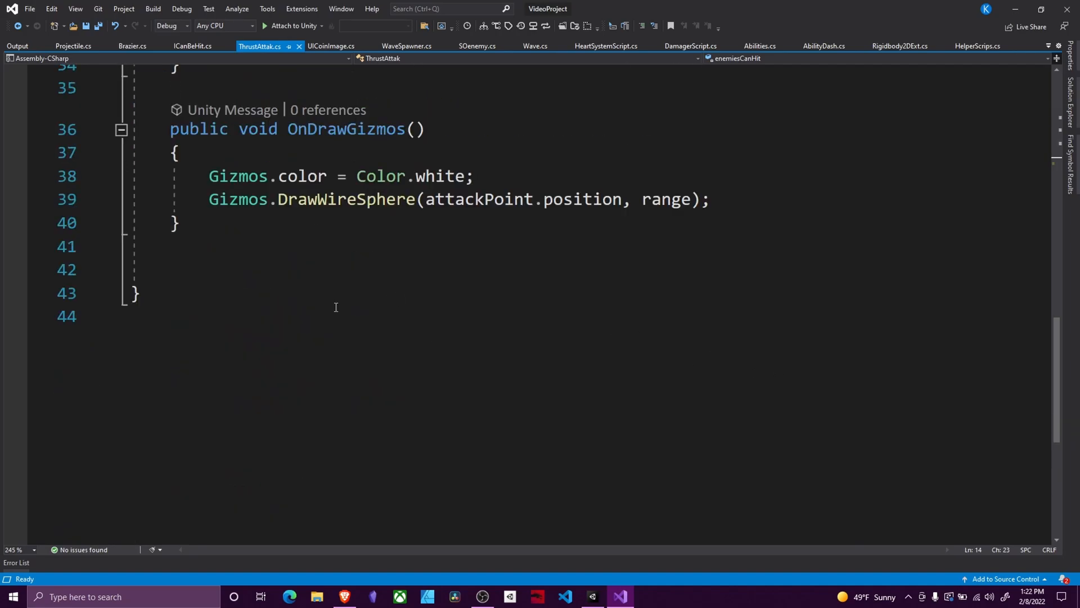
{"action": "left_click_drag", "start_coordinate": [170, 129], "coordinate": [182, 221]}
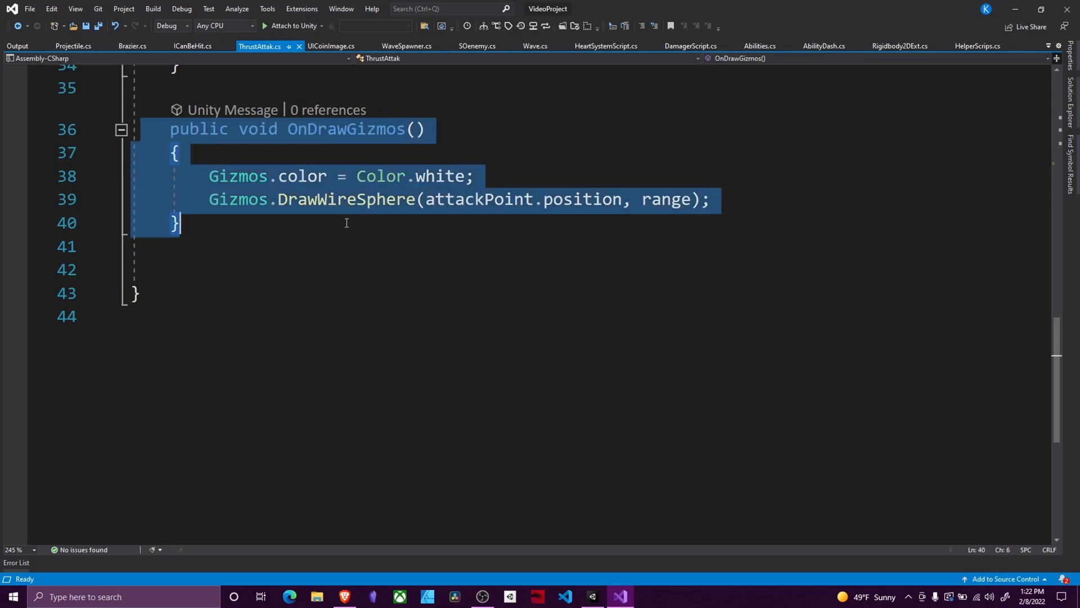
{"action": "left_click", "coordinate": [327, 129]}
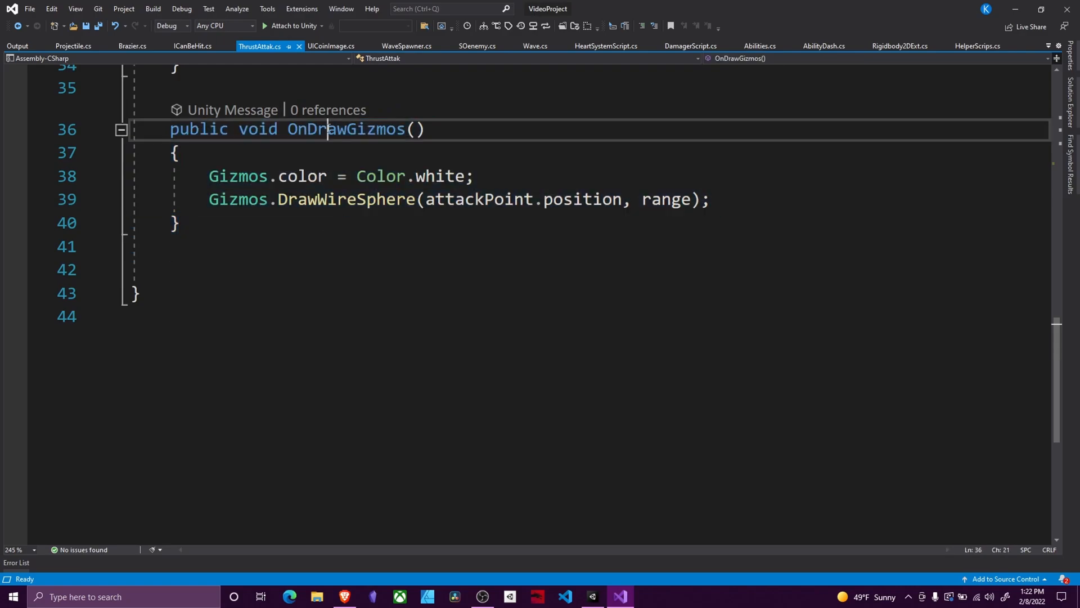
{"action": "double_click", "coordinate": [347, 128]}
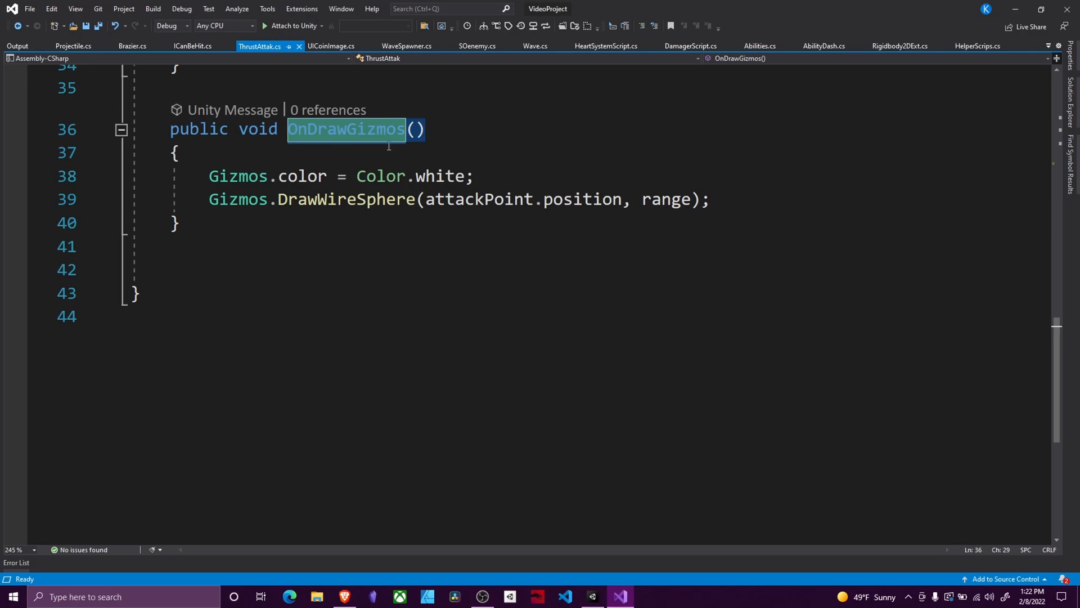
{"action": "mouse_move", "coordinate": [403, 154]}
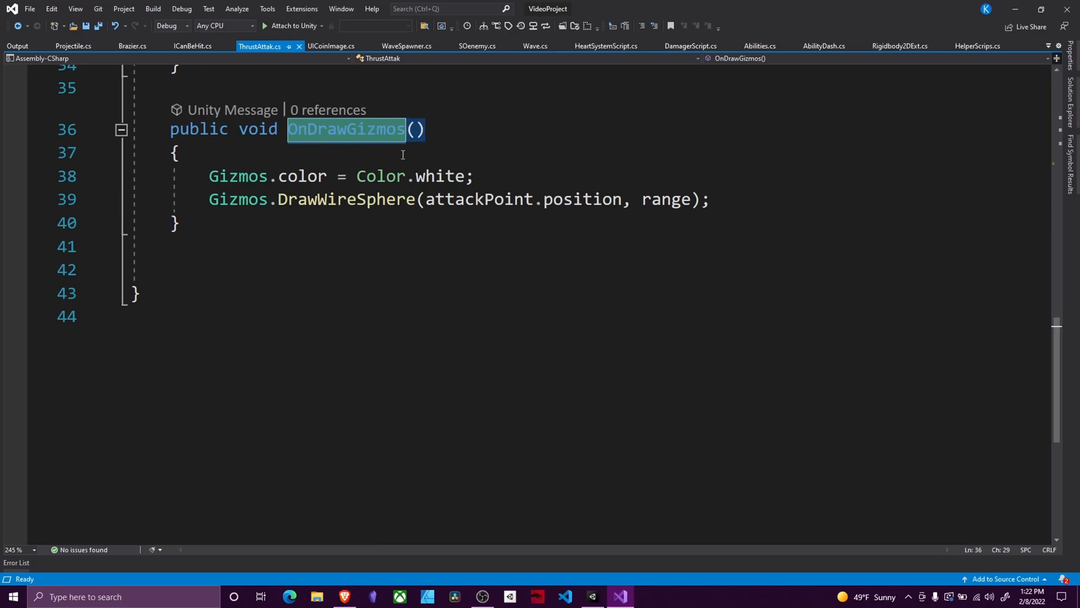
{"action": "mouse_move", "coordinate": [292, 254]}
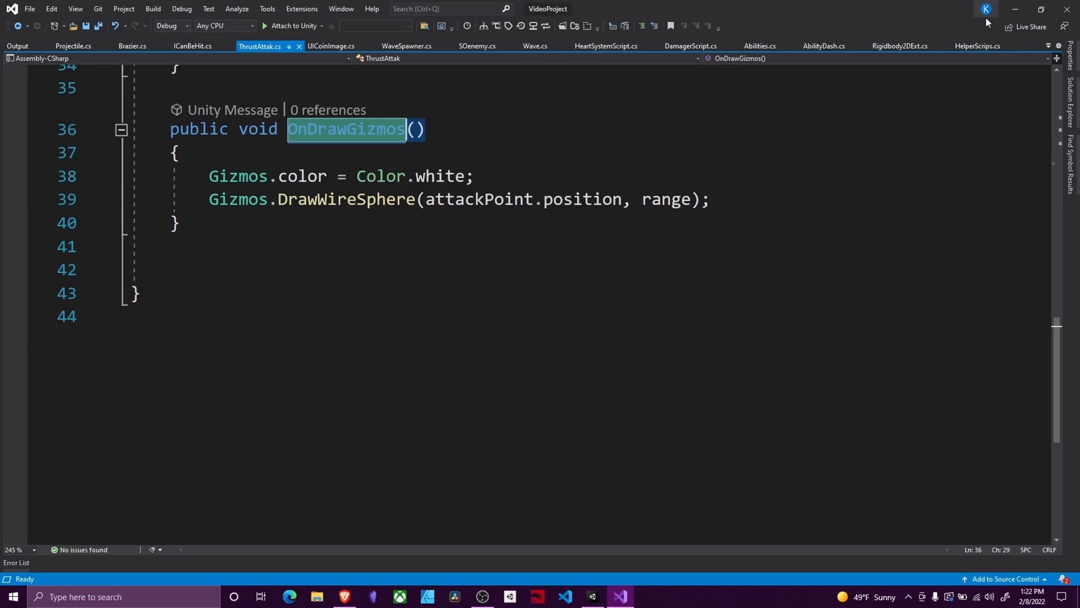
{"action": "left_click", "coordinate": [591, 596]}
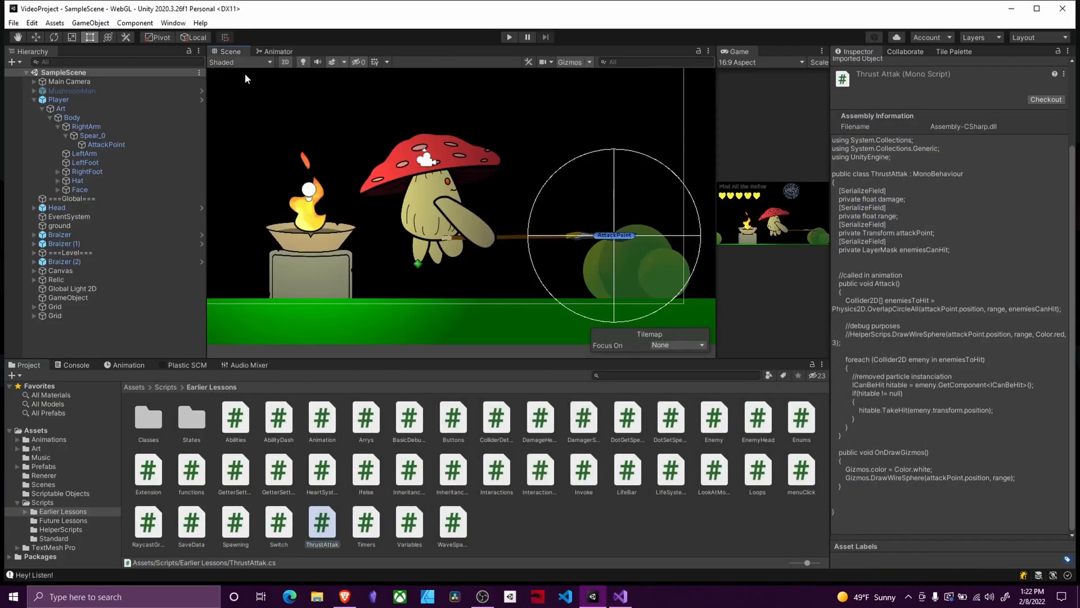
{"action": "mouse_move", "coordinate": [560, 170]}
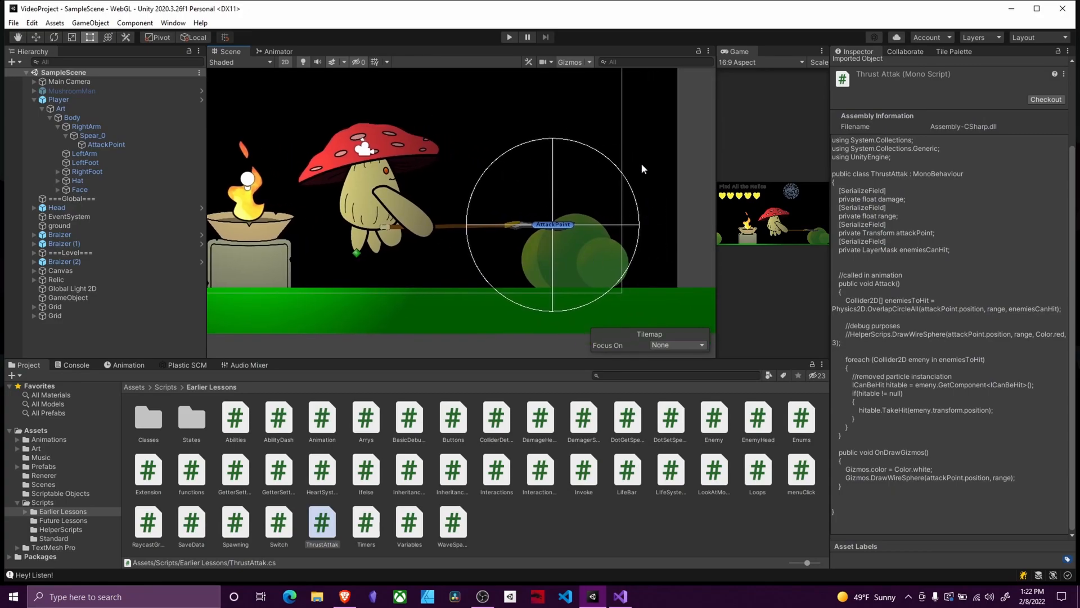
{"action": "mouse_move", "coordinate": [575, 134]}
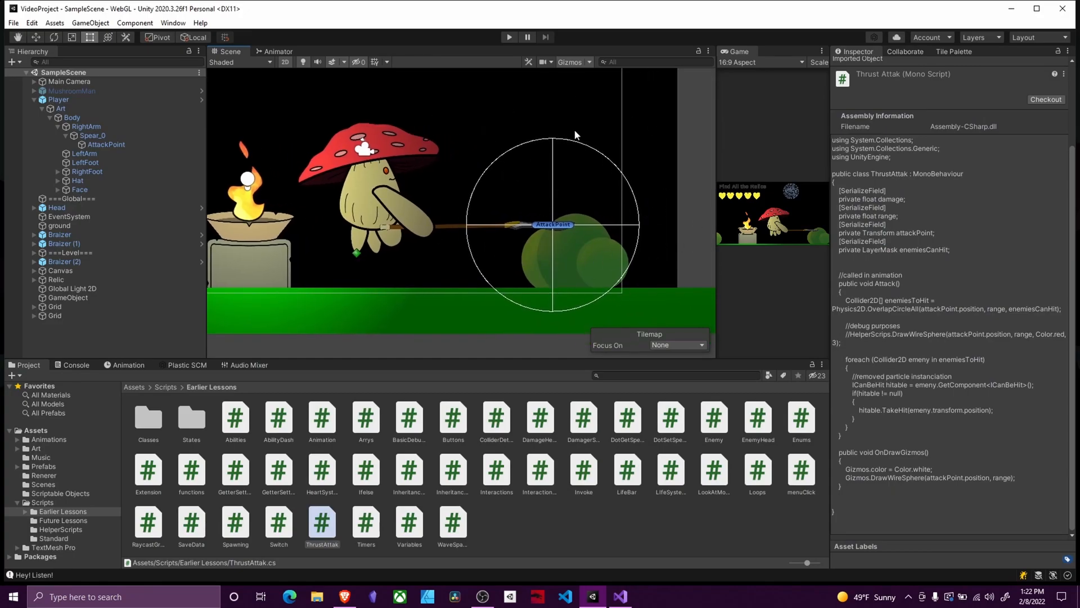
{"action": "mouse_move", "coordinate": [518, 256]}
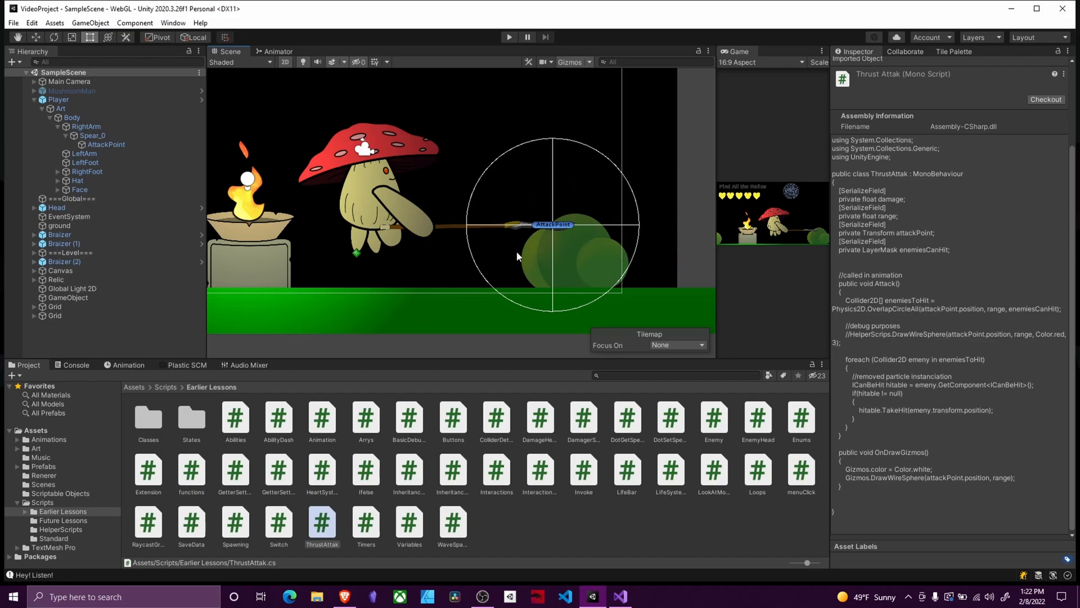
{"action": "mouse_move", "coordinate": [558, 175]}
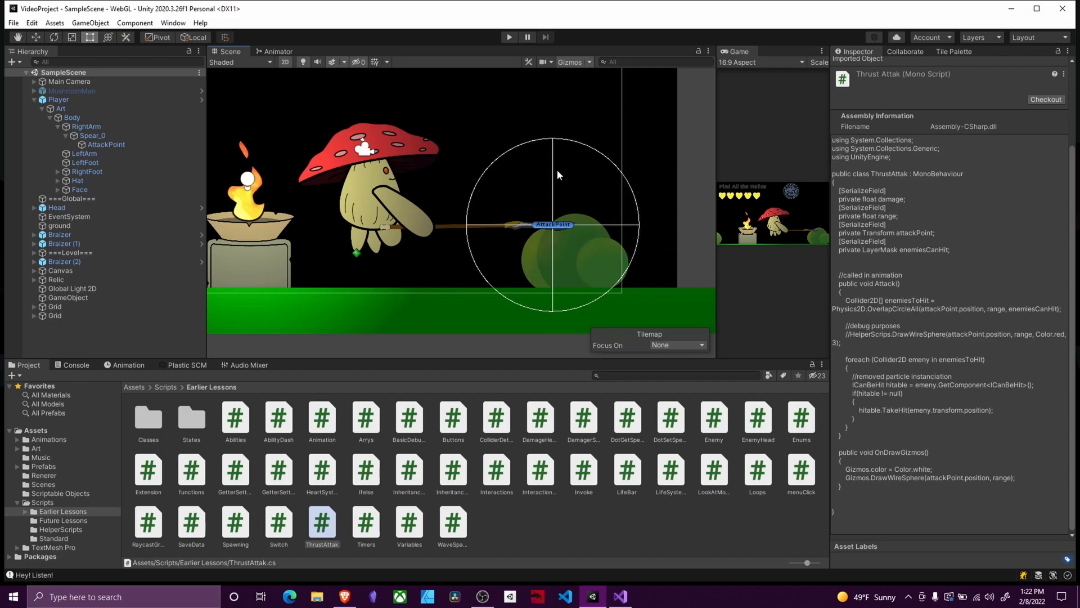
{"action": "mouse_move", "coordinate": [521, 154]}
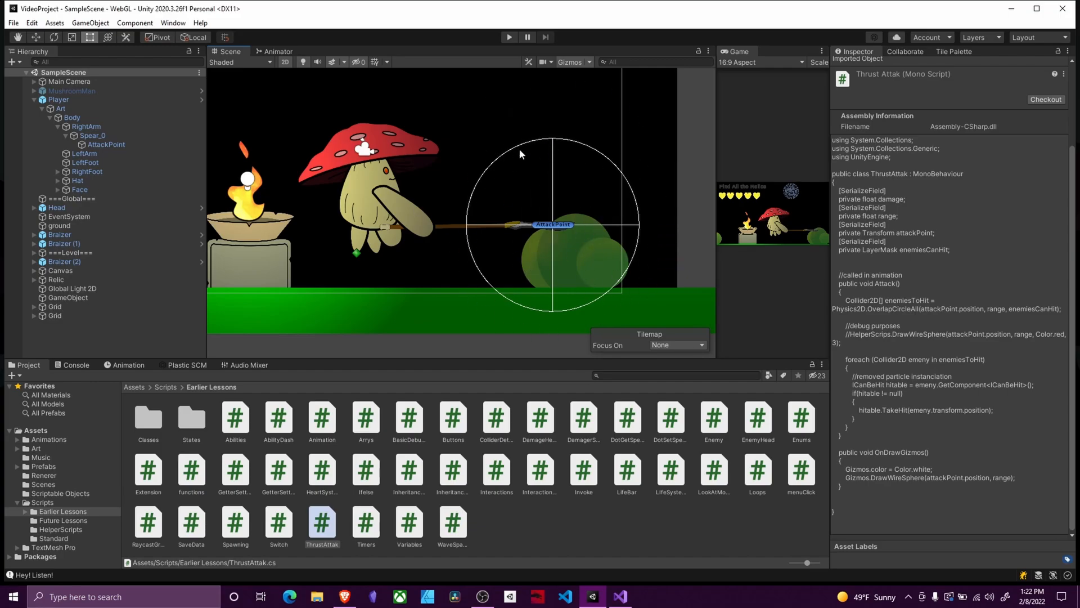
{"action": "mouse_move", "coordinate": [512, 239]}
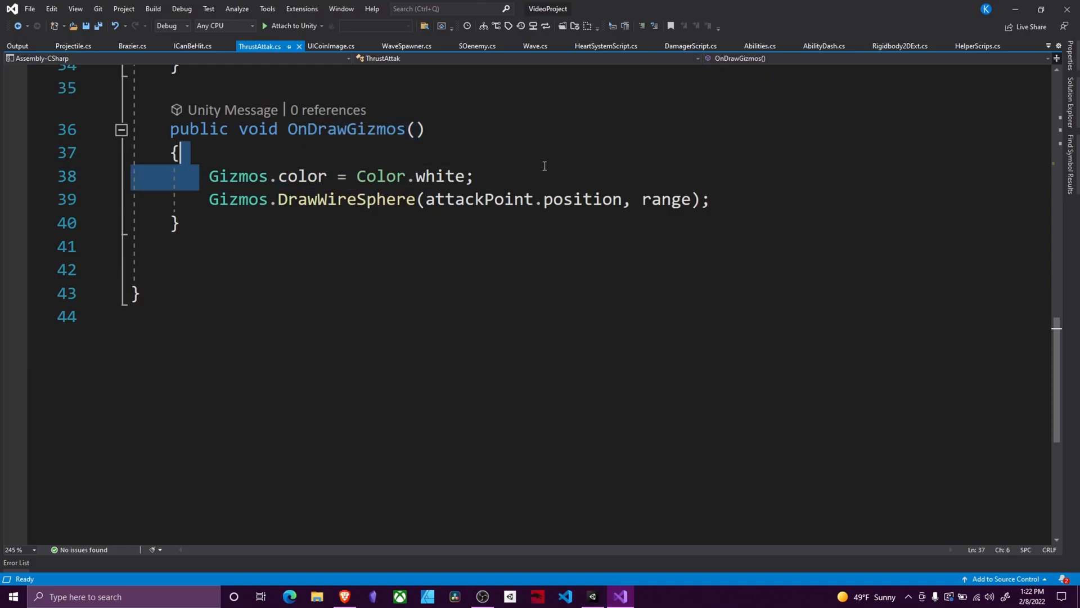
{"action": "left_click", "coordinate": [473, 176]}
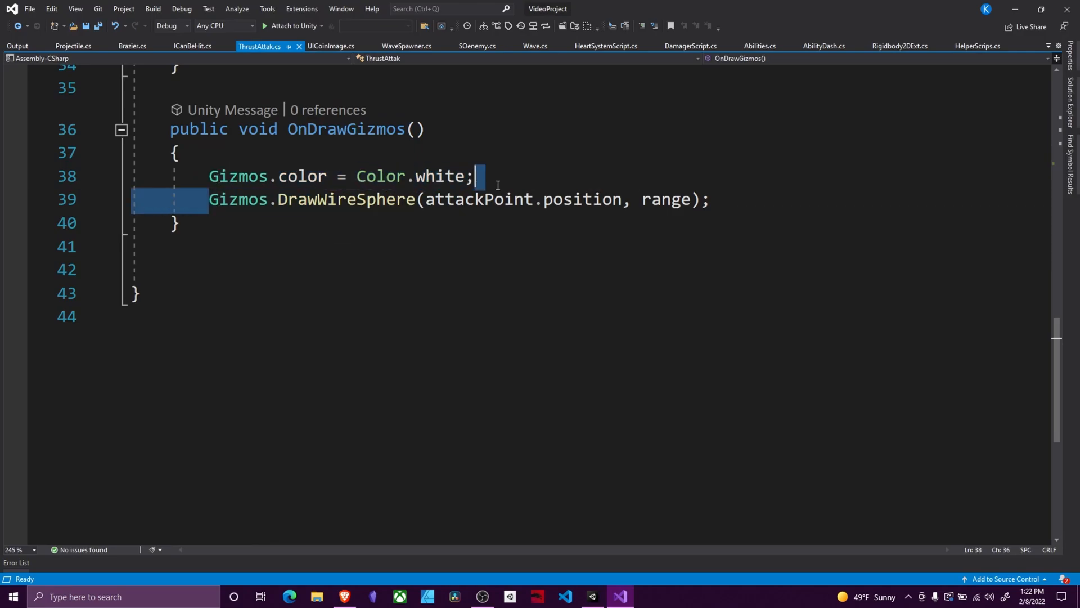
{"action": "left_click", "coordinate": [352, 223]}
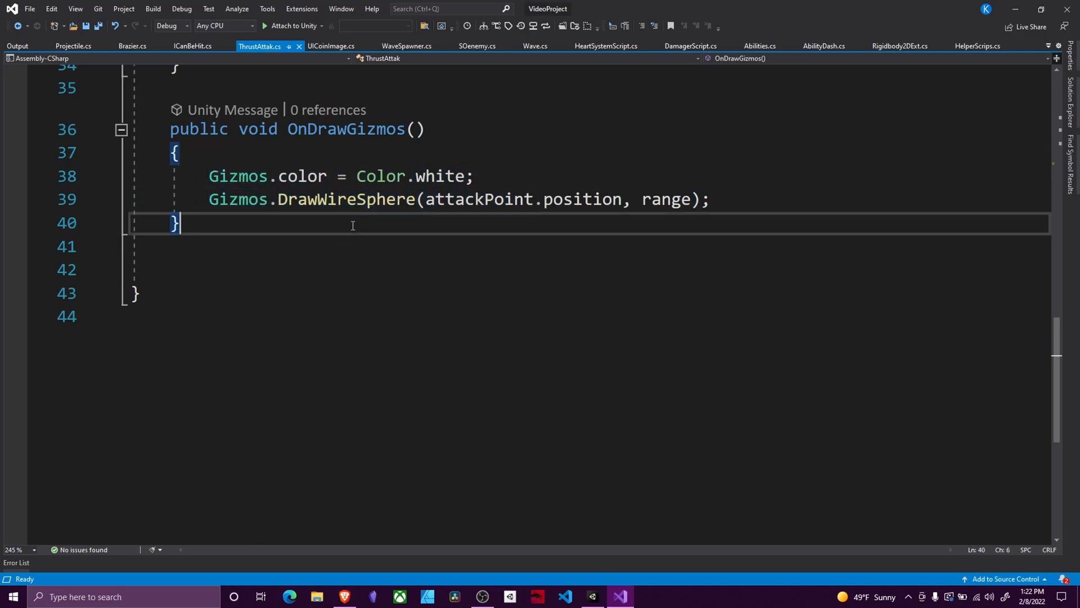
{"action": "double_click", "coordinate": [346, 199]}
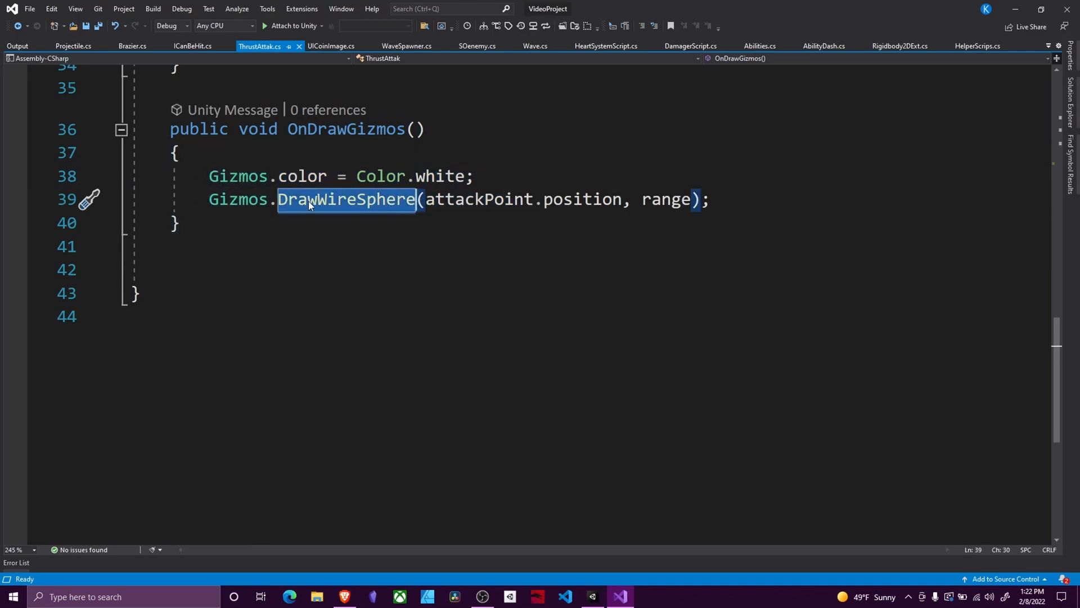
{"action": "double_click", "coordinate": [475, 199]}
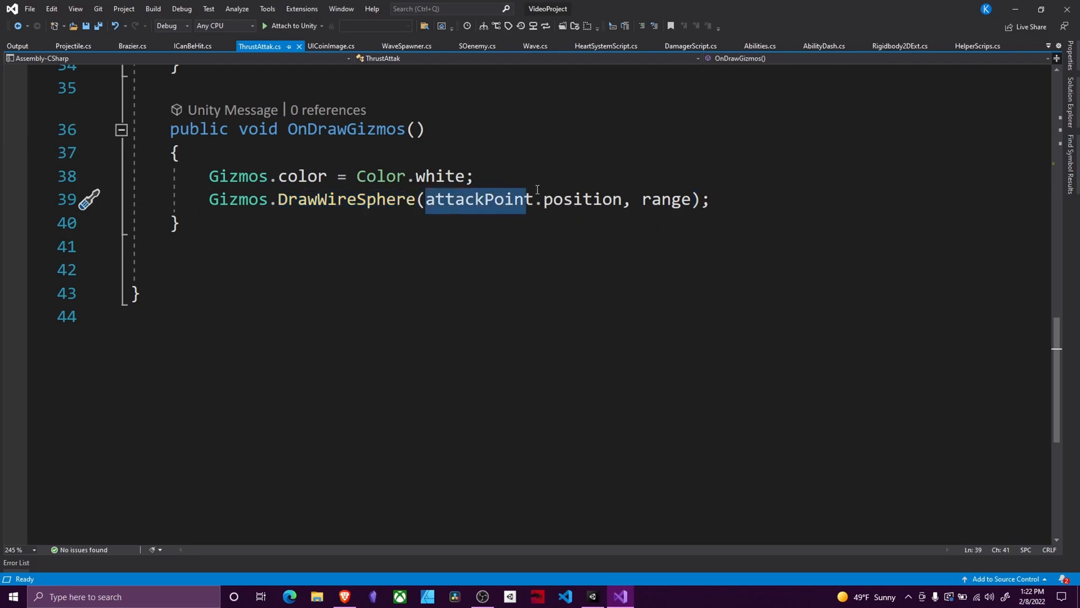
{"action": "double_click", "coordinate": [665, 200]}
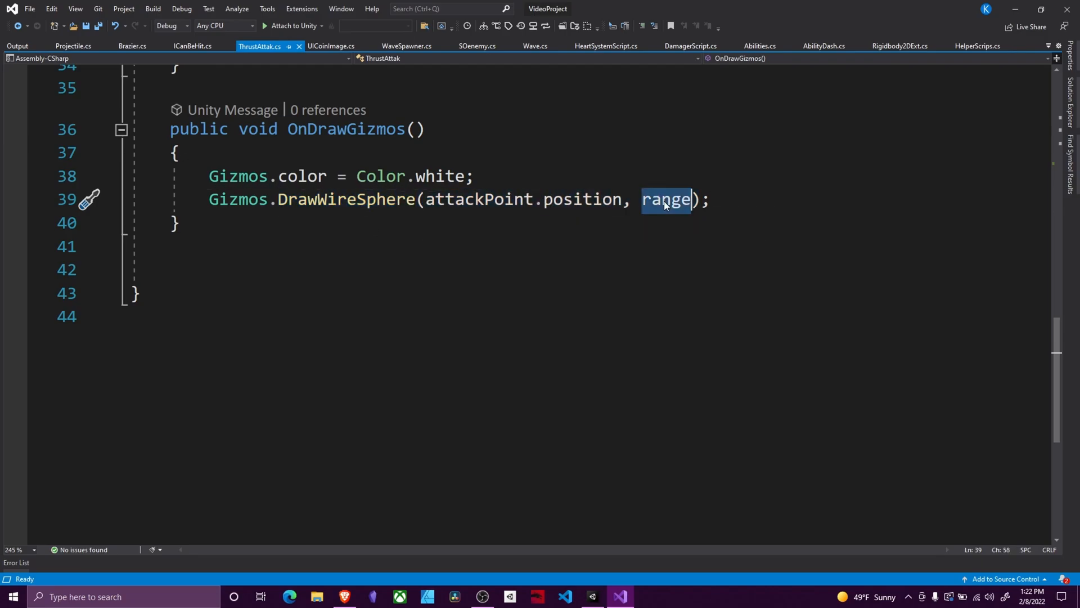
{"action": "scroll", "scroll_direction": "up", "scroll_amount": 3}
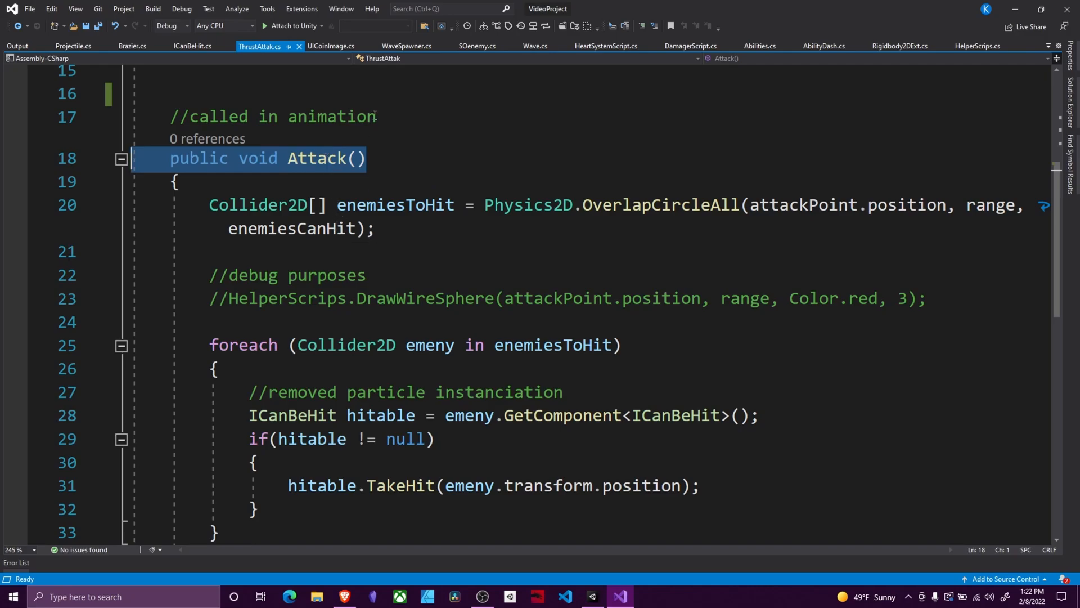
{"action": "mouse_move", "coordinate": [353, 238]}
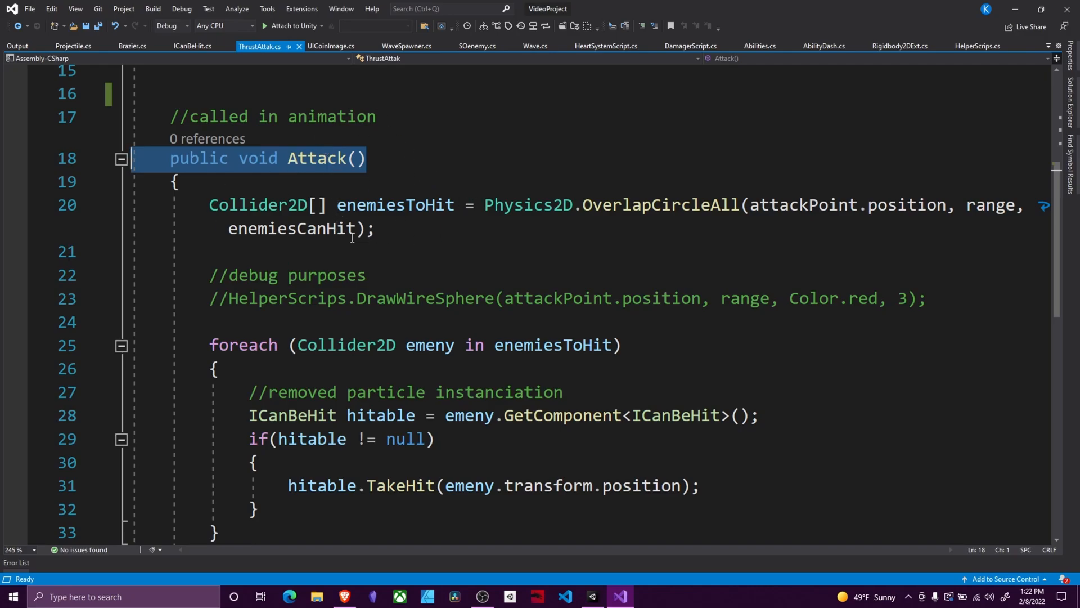
- Highlight the OverlapCircleAll line's Collider2D array, attackPoint.position and range arguments
{"action": "left_click", "coordinate": [289, 275]}
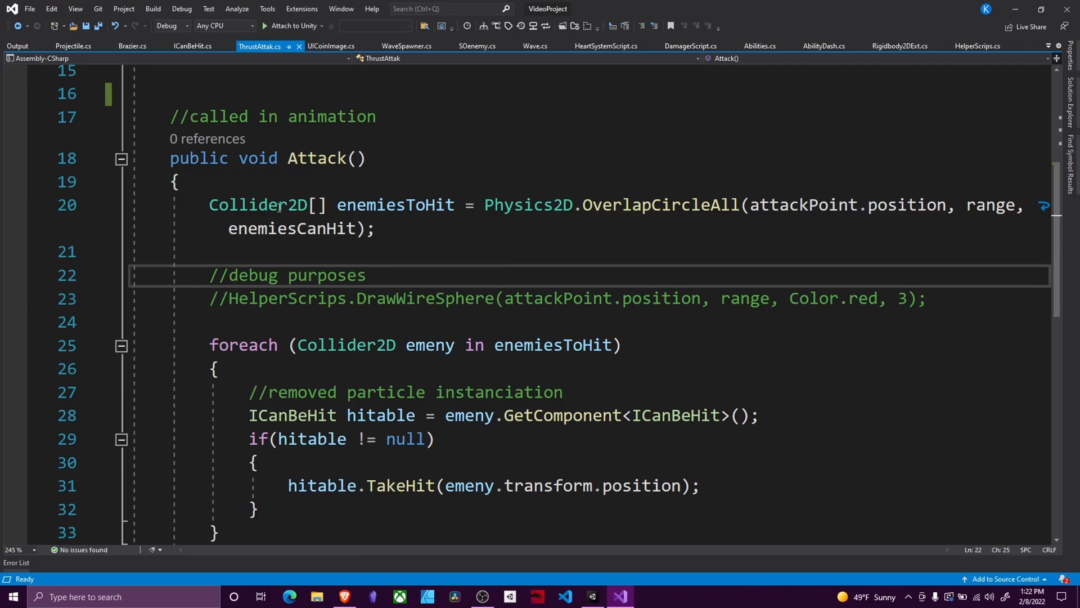
{"action": "double_click", "coordinate": [258, 205]}
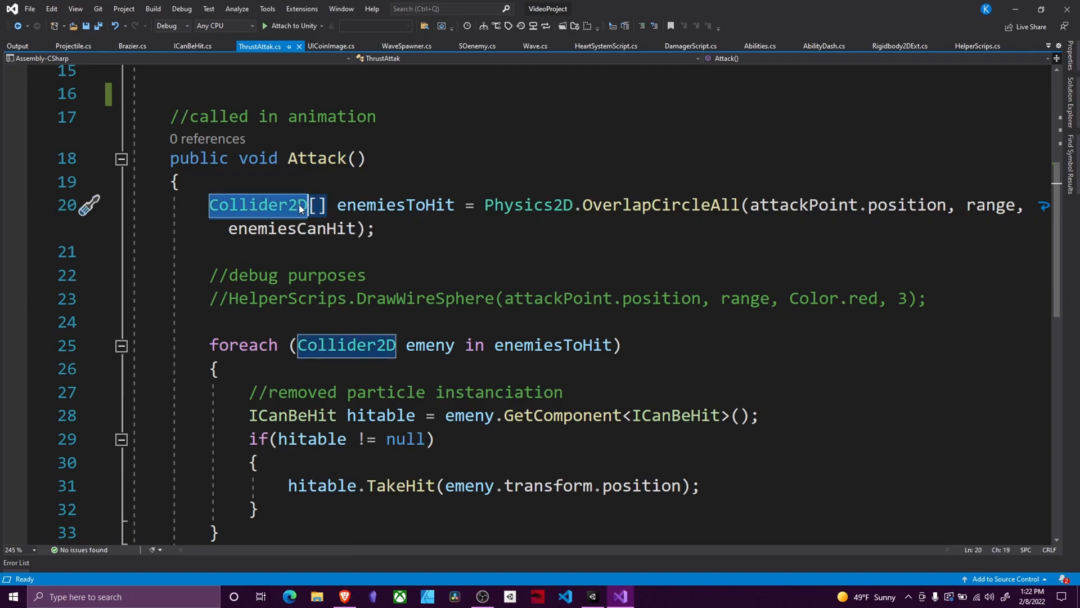
{"action": "double_click", "coordinate": [395, 205]}
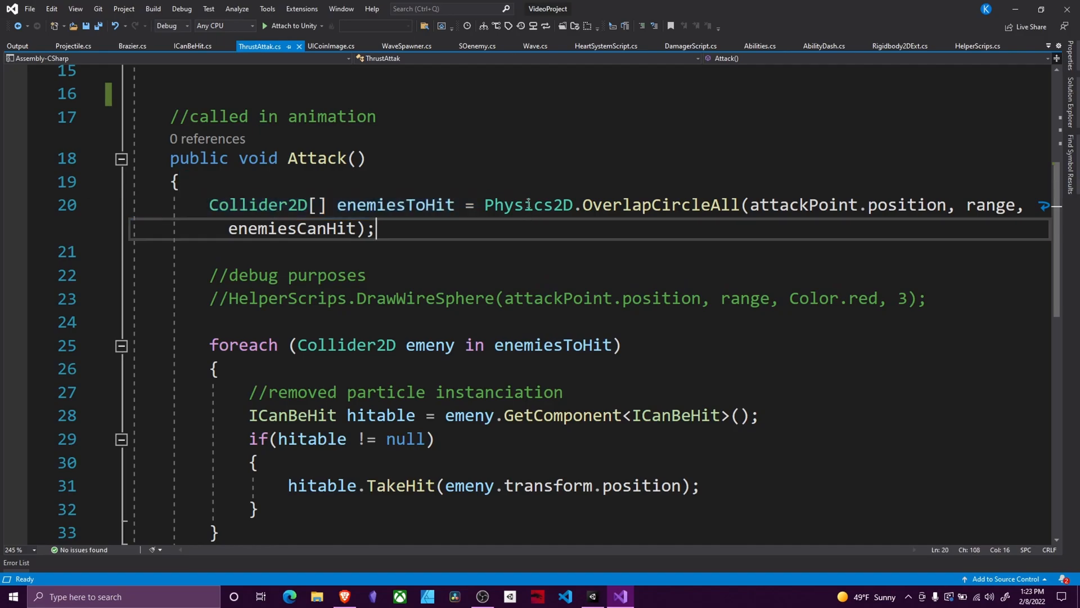
{"action": "double_click", "coordinate": [660, 204]}
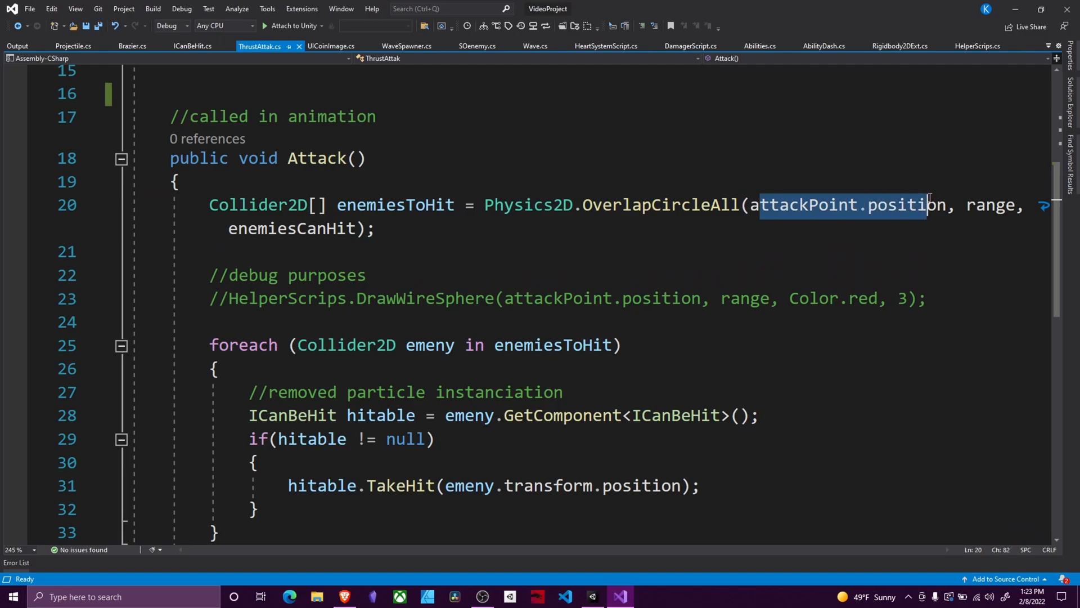
{"action": "double_click", "coordinate": [992, 205]}
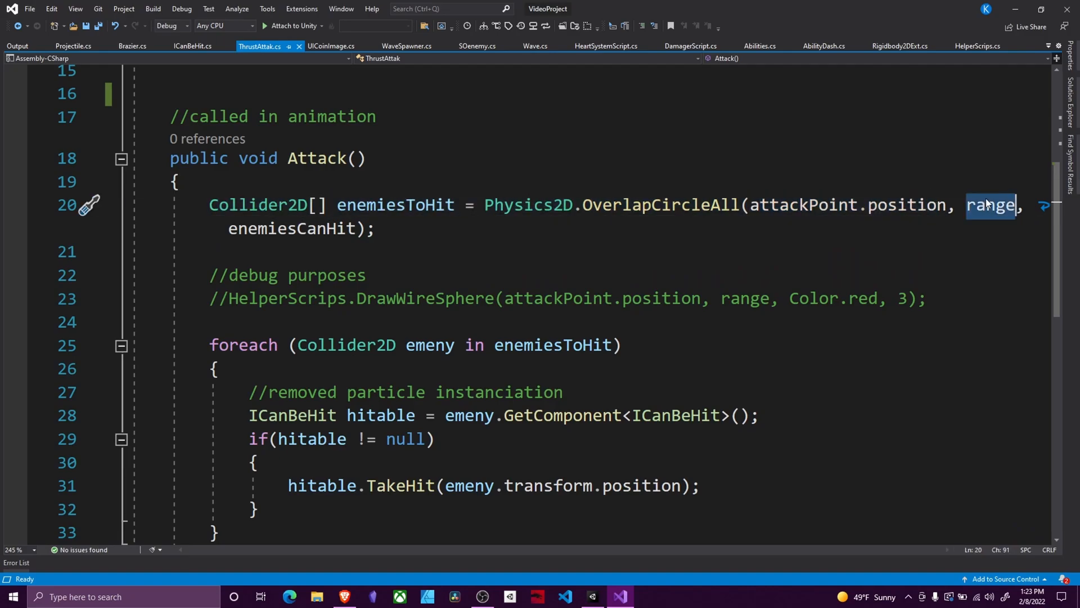
{"action": "double_click", "coordinate": [290, 228]}
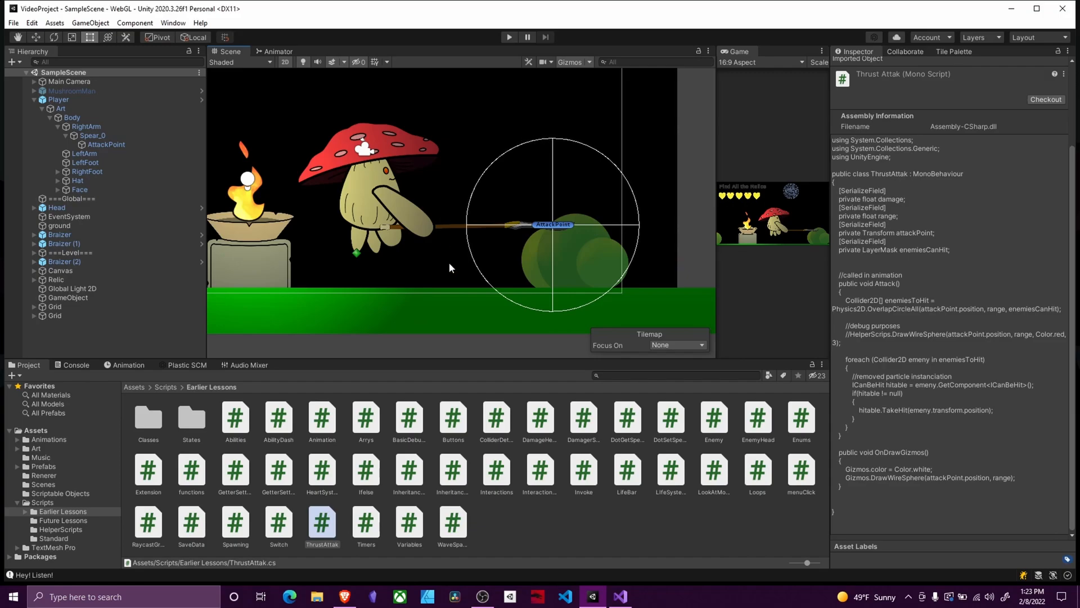
{"action": "mouse_move", "coordinate": [555, 154]}
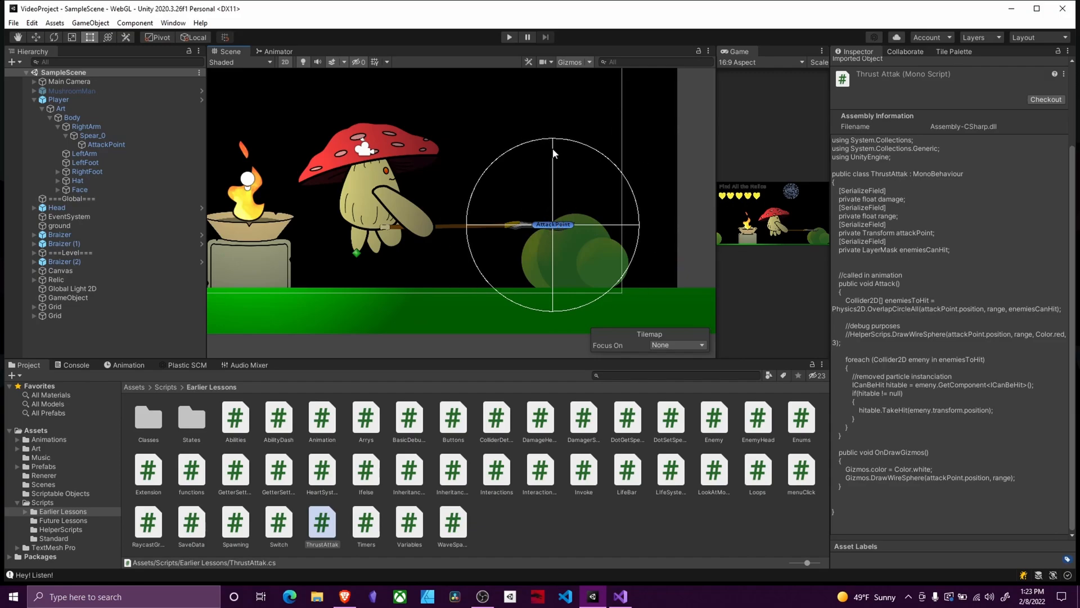
{"action": "mouse_move", "coordinate": [570, 167]}
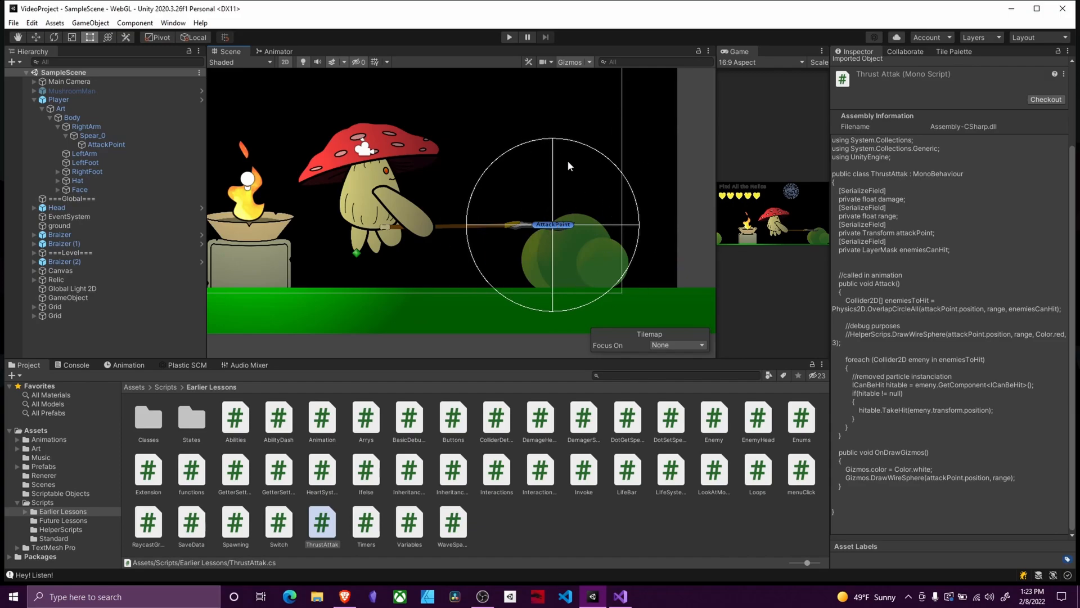
{"action": "mouse_move", "coordinate": [552, 264]}
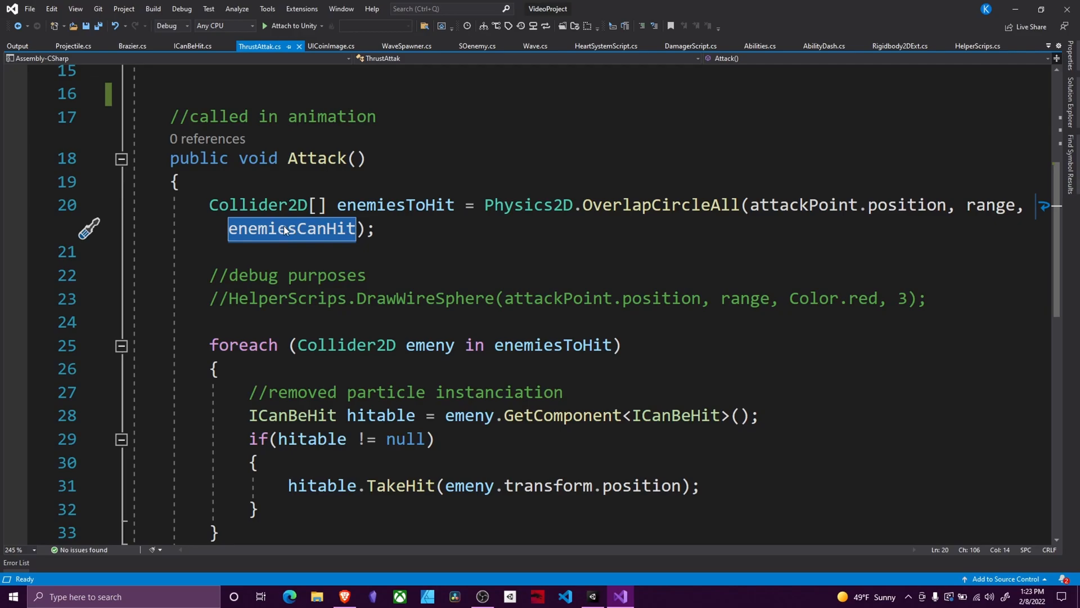
- Return to the Unity scene and open the Braizer prefab for inspection
{"action": "left_click", "coordinate": [591, 596]}
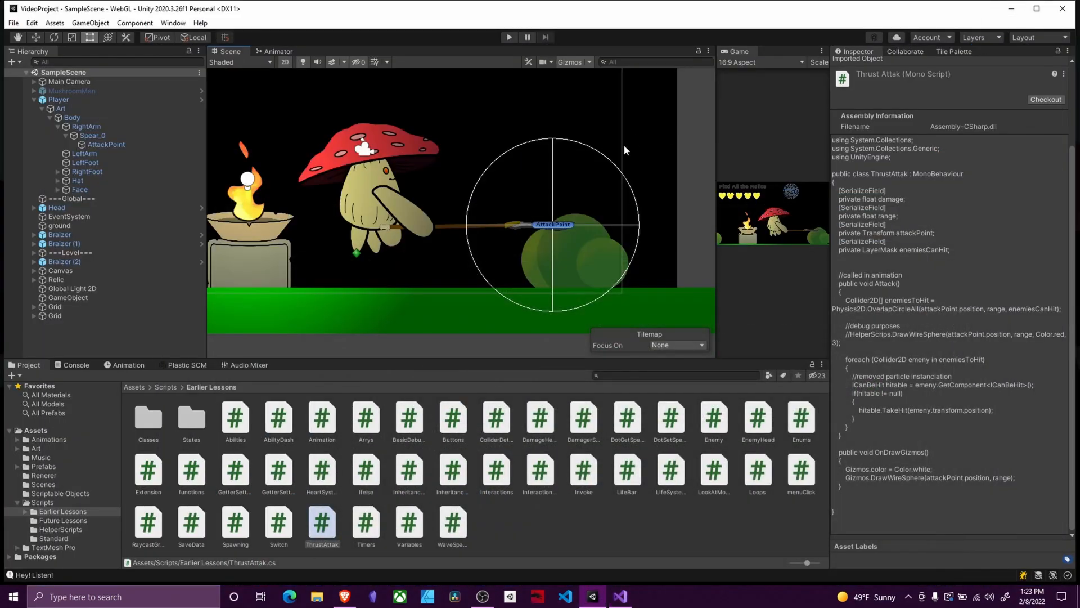
{"action": "mouse_move", "coordinate": [551, 204]}
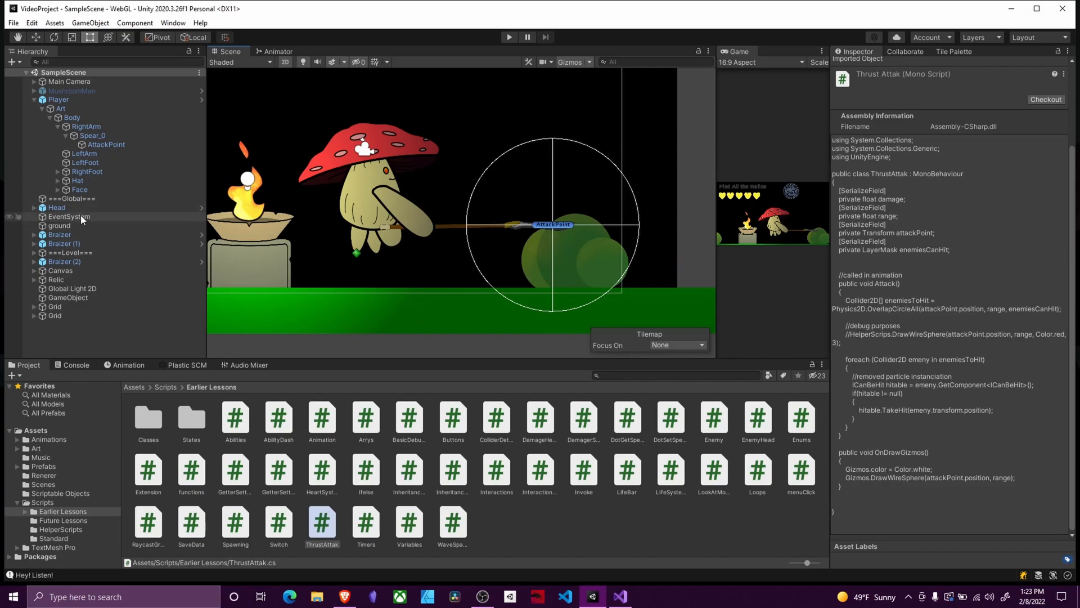
{"action": "left_click", "coordinate": [60, 234]}
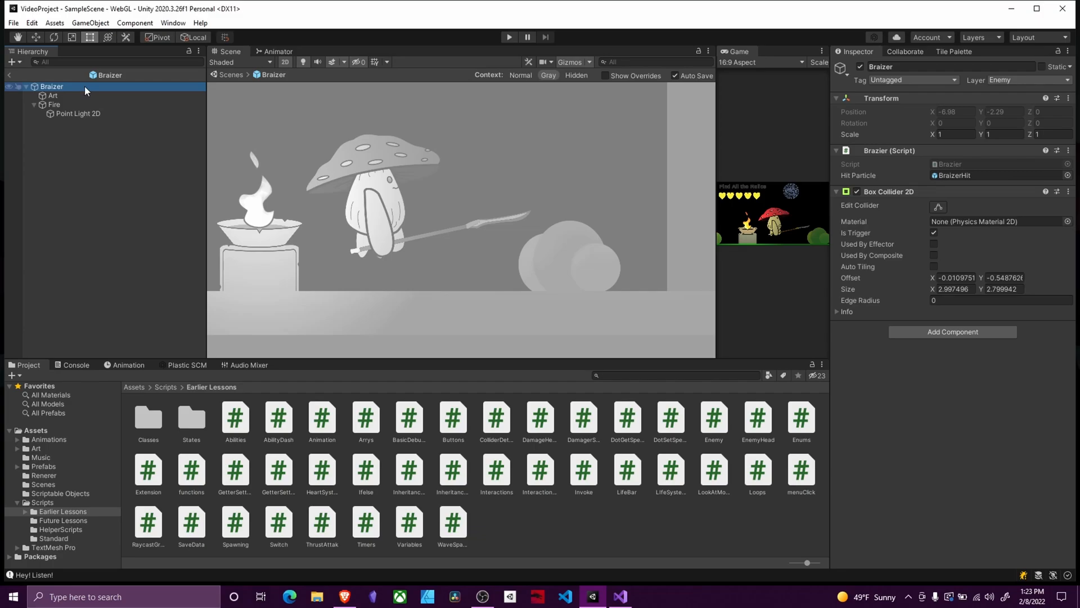
- Check the Braizer prefab's Layer dropdown reads Enemy, then leave the prefab
{"action": "left_click", "coordinate": [1013, 80]}
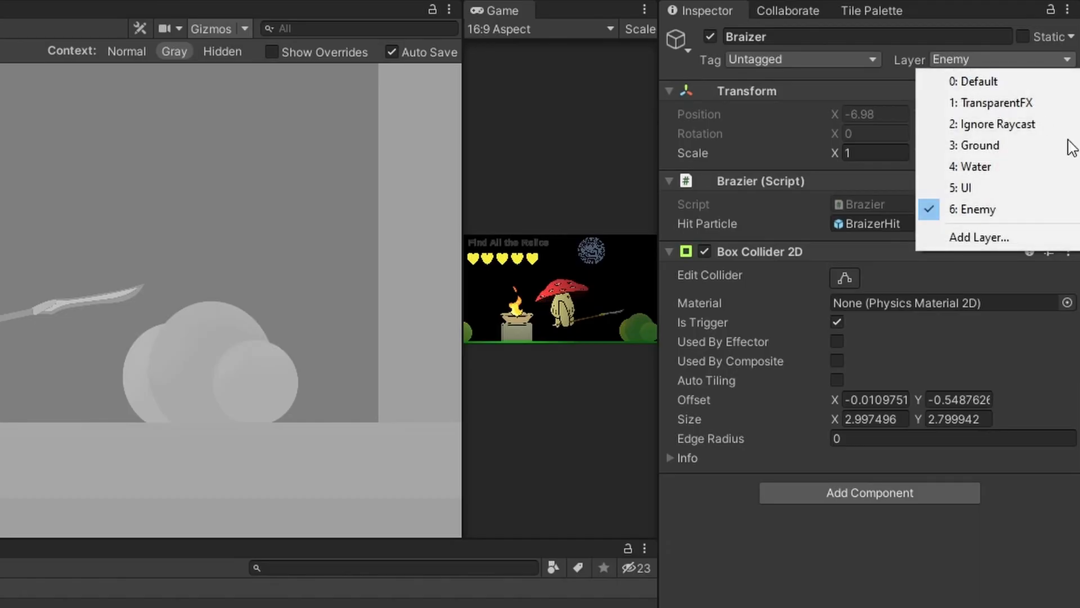
{"action": "left_click", "coordinate": [978, 238]}
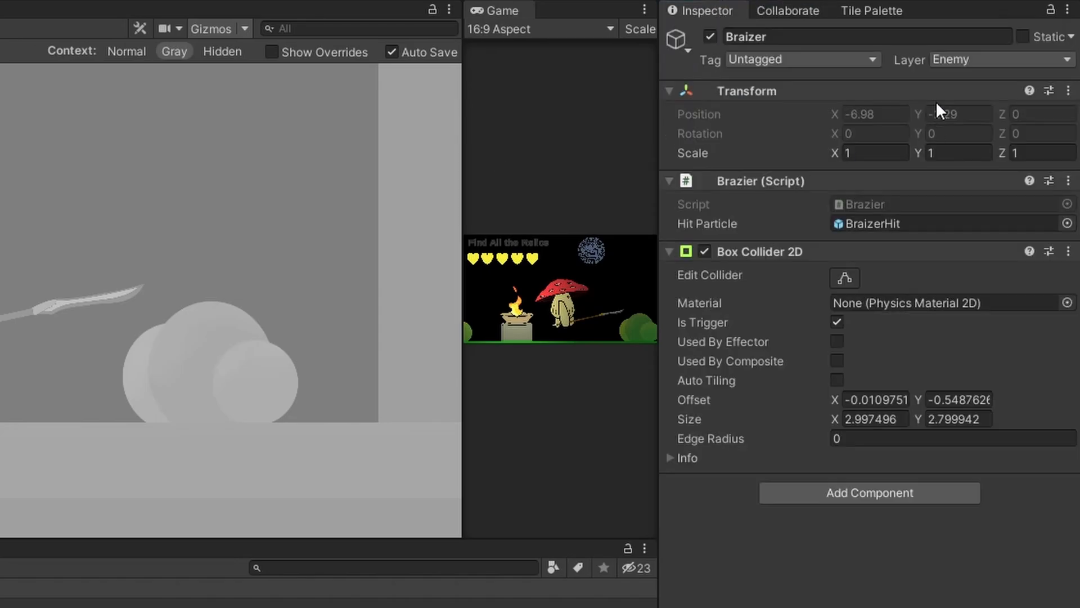
{"action": "left_click", "coordinate": [999, 60]}
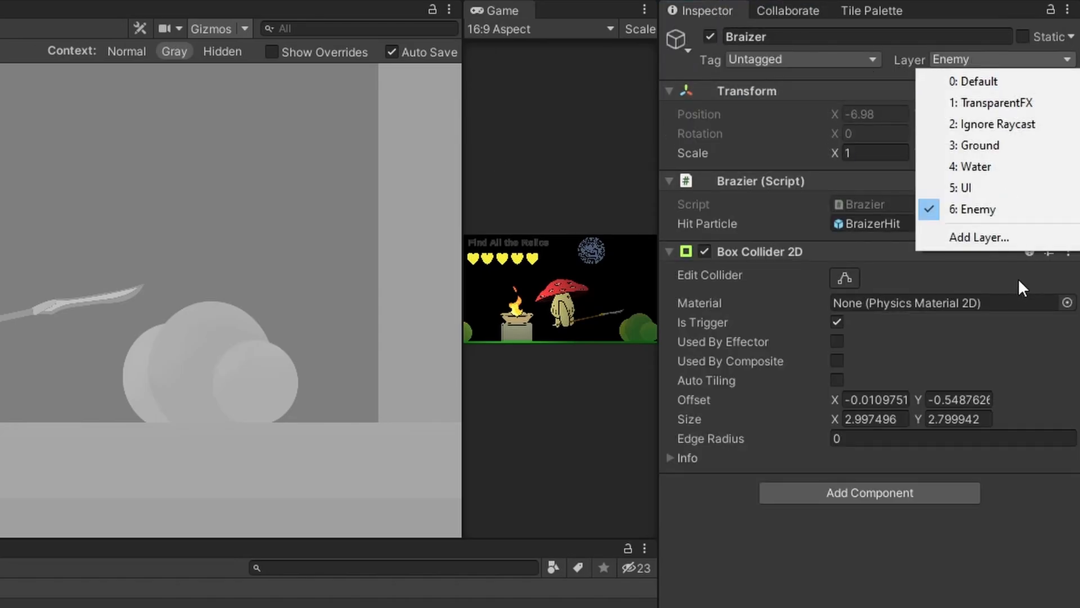
{"action": "left_click", "coordinate": [978, 238]}
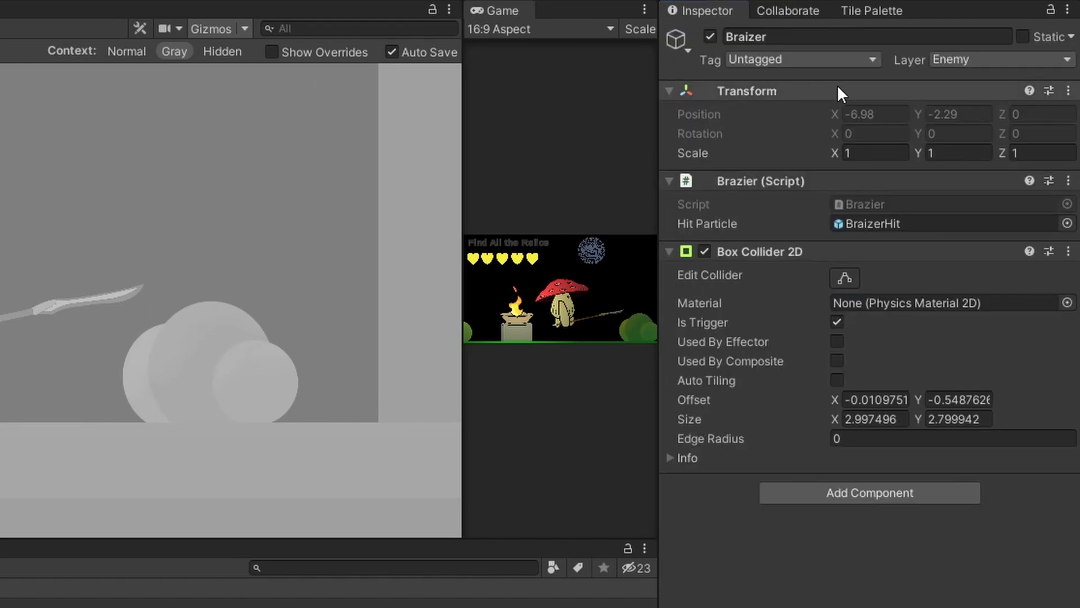
{"action": "left_click", "coordinate": [1002, 60]}
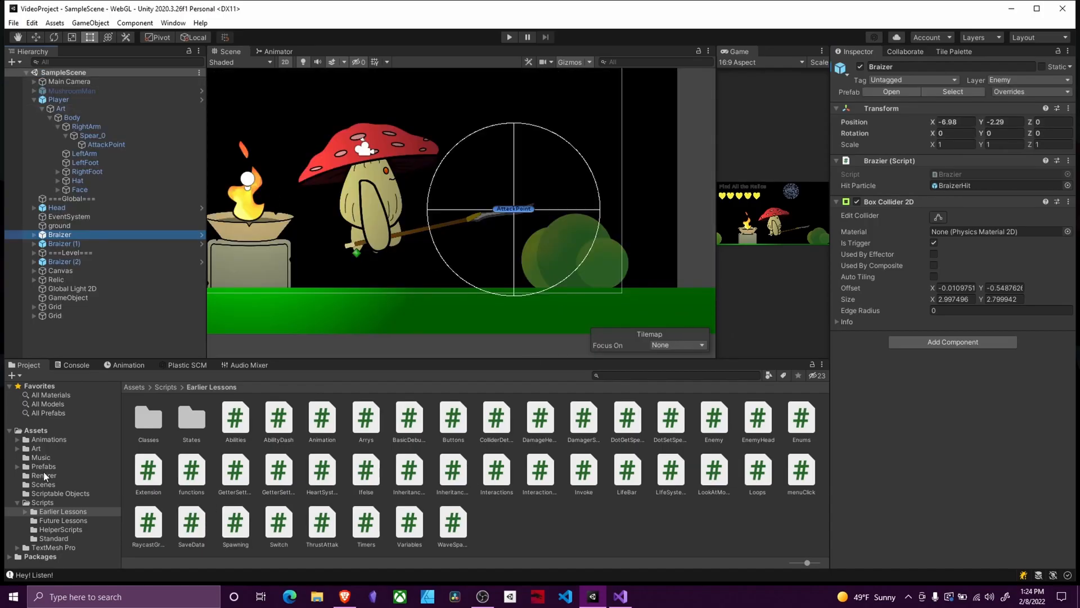
- Look at the Spit prefab in the Prefabs folder and return to SampleScene
{"action": "double_click", "coordinate": [533, 416]}
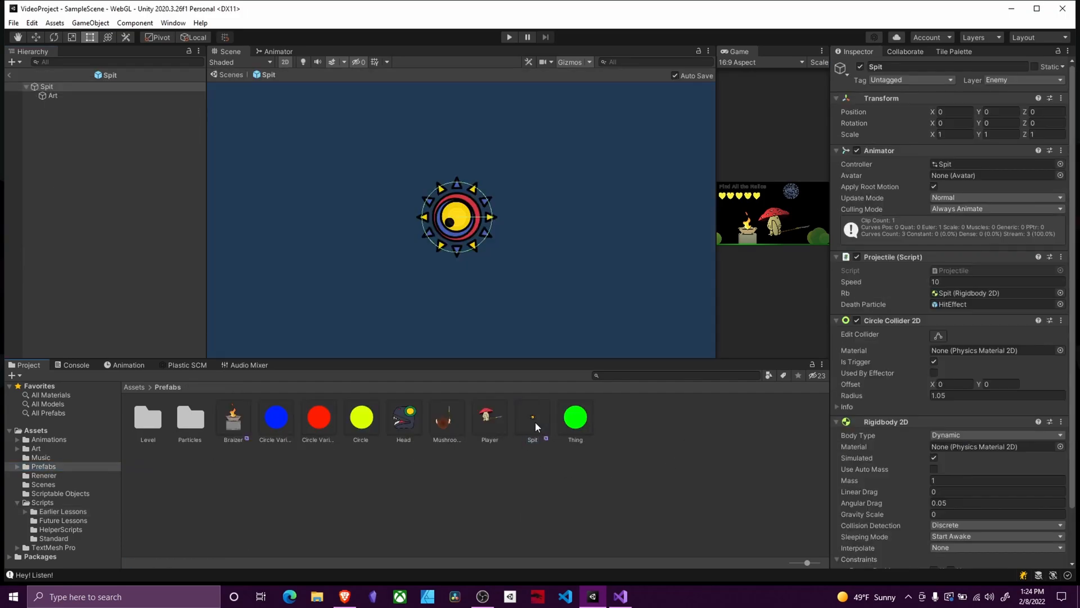
{"action": "left_click", "coordinate": [1023, 80]}
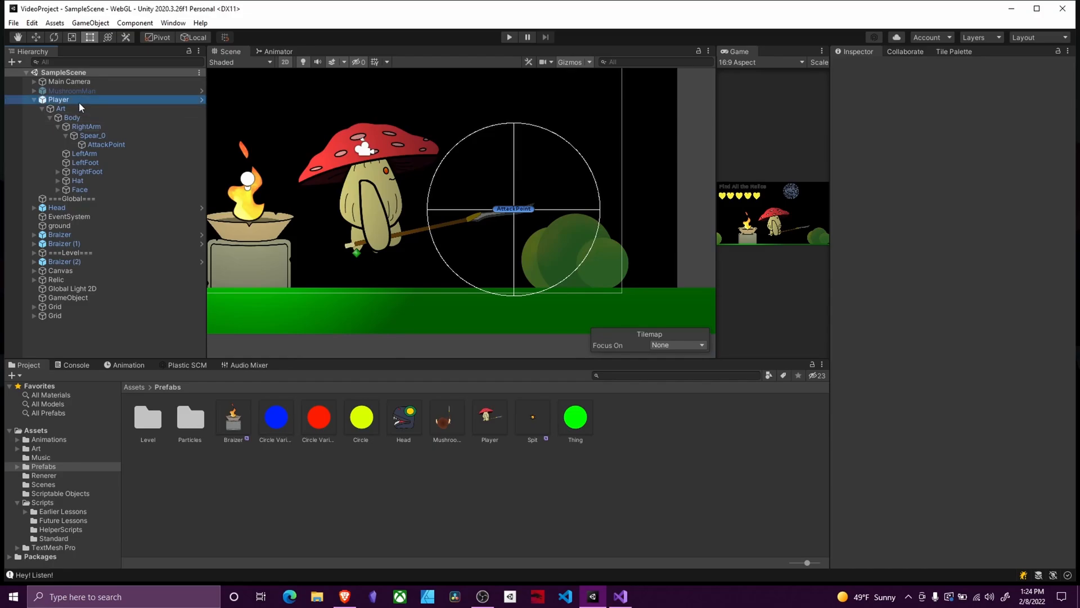
- Show the Player's Thrust Attak component with damage 1, range 3 and Enemies Can Hit set to Enemy
{"action": "left_click", "coordinate": [57, 100]}
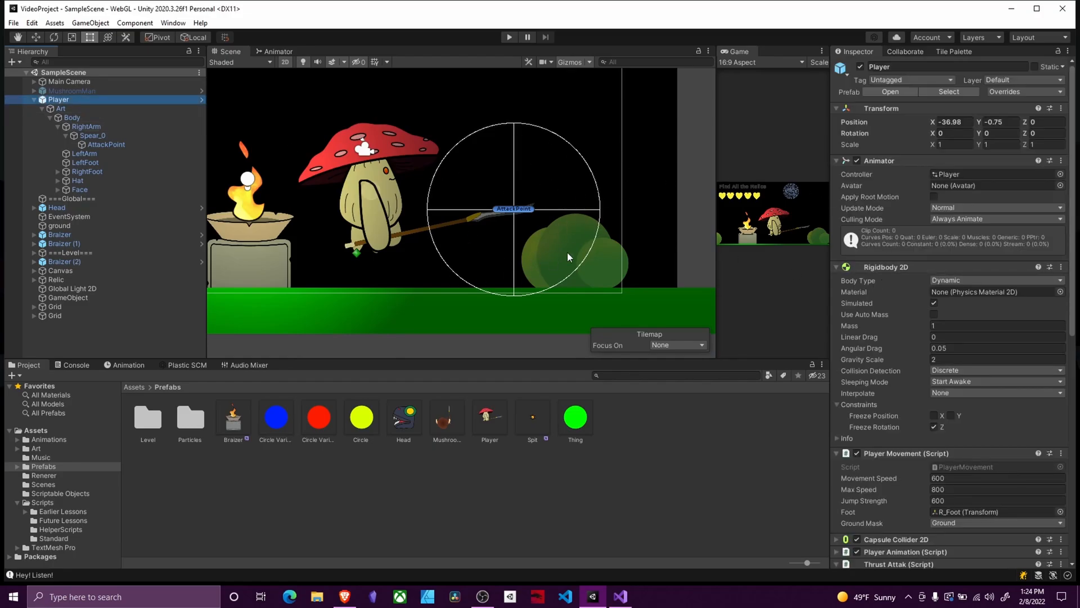
{"action": "scroll", "scroll_direction": "down", "scroll_amount": 3}
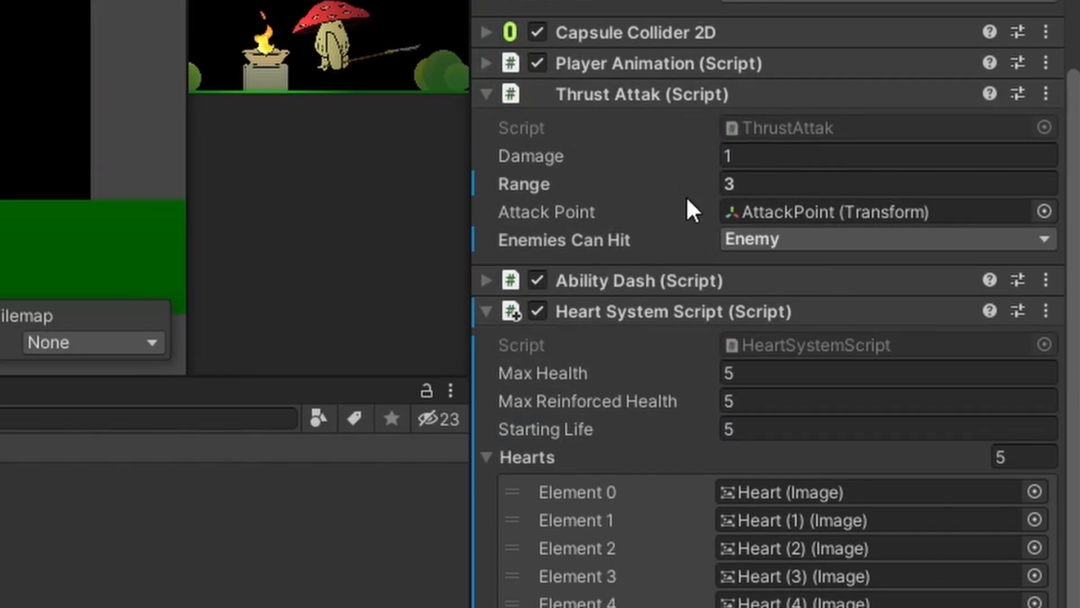
{"action": "left_click", "coordinate": [886, 239]}
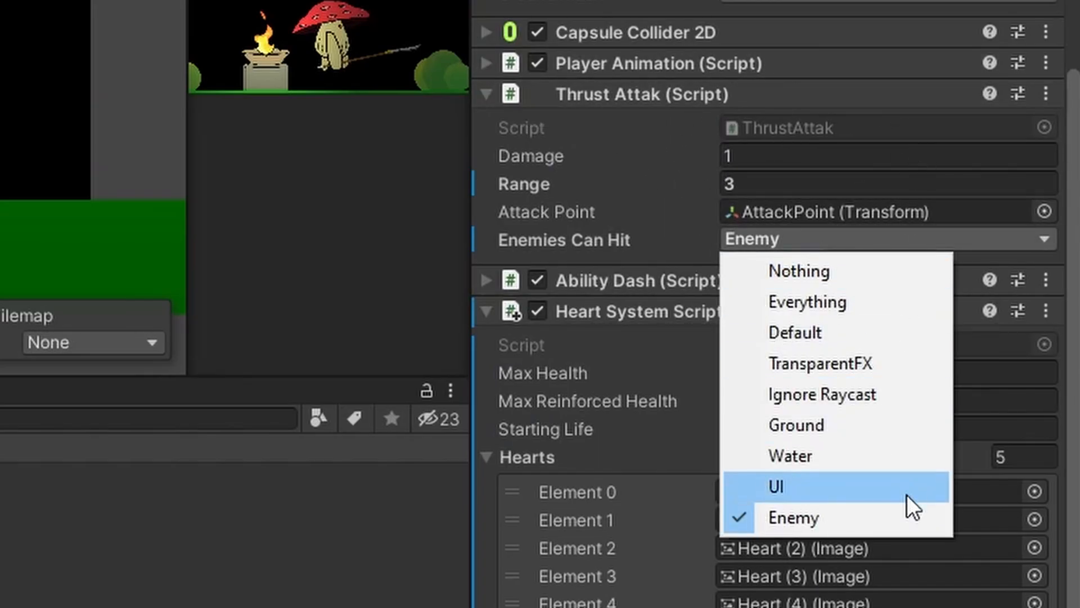
{"action": "mouse_move", "coordinate": [958, 334]}
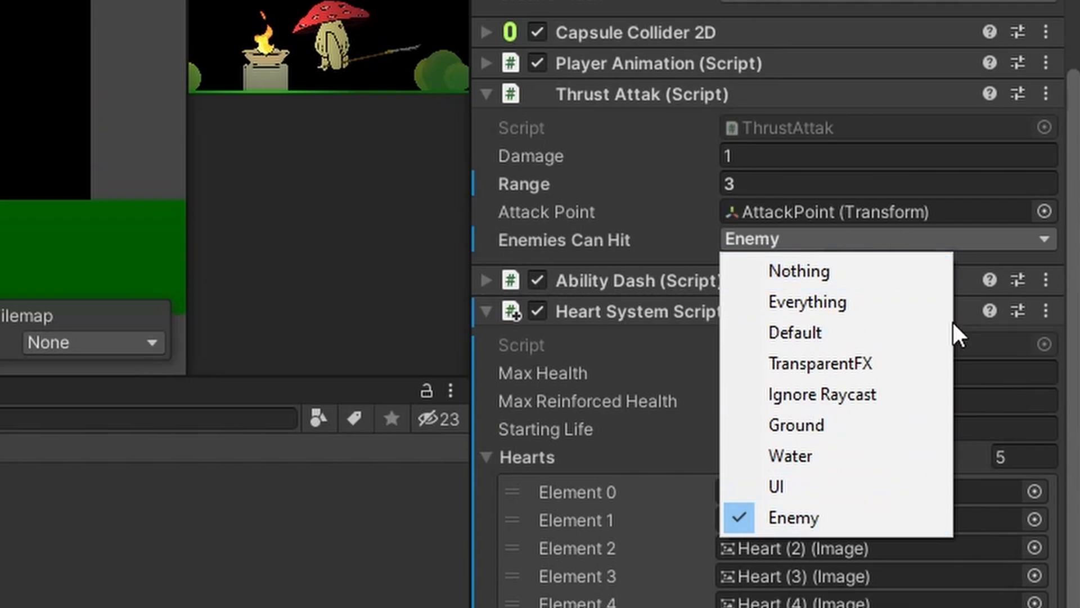
{"action": "mouse_move", "coordinate": [861, 530]}
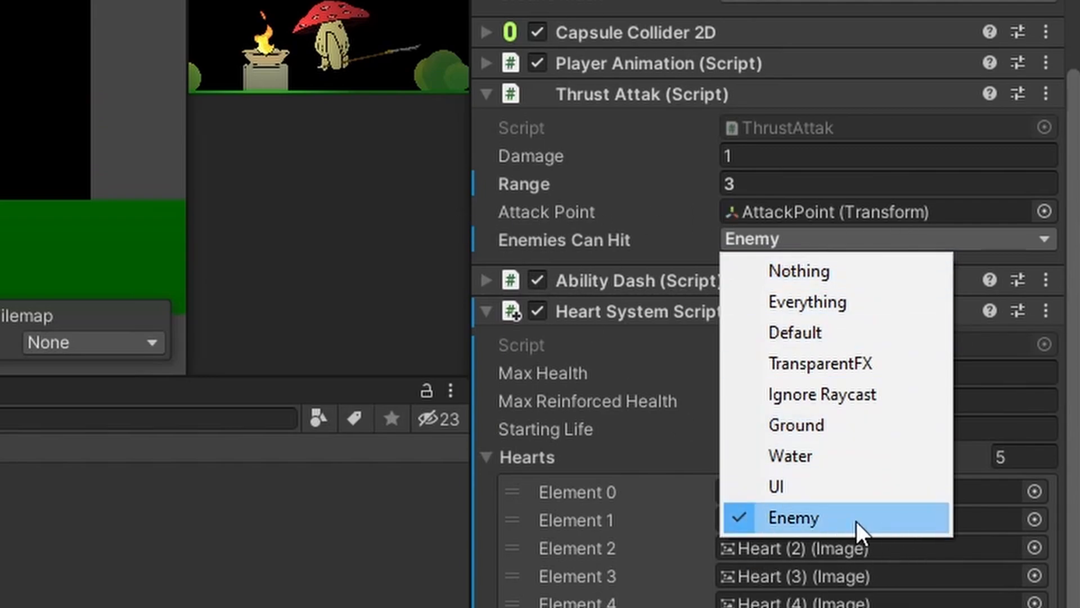
{"action": "mouse_move", "coordinate": [190, 589]}
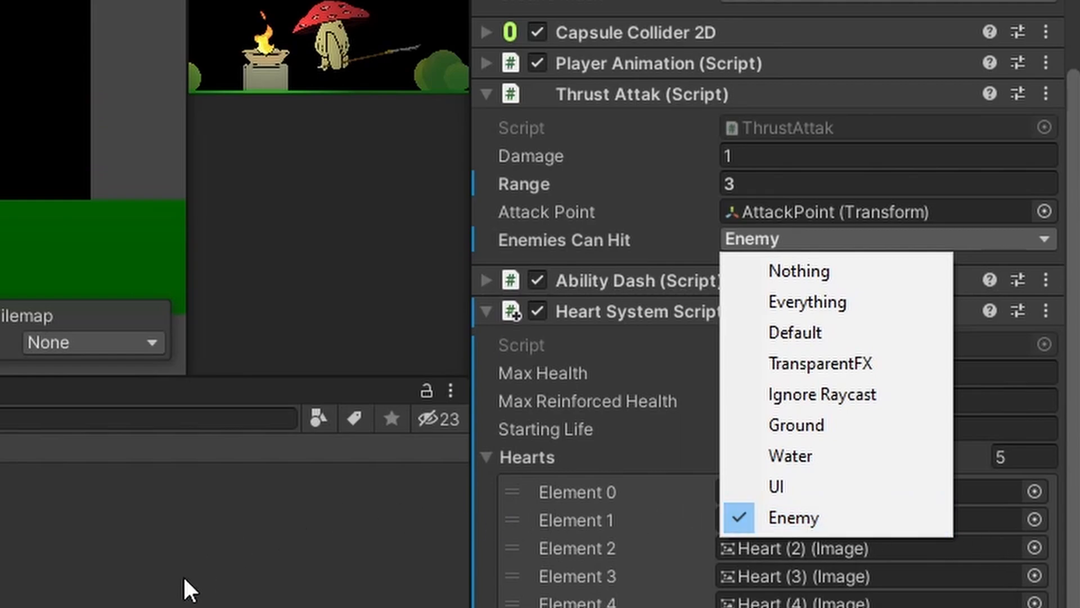
{"action": "mouse_move", "coordinate": [821, 394]}
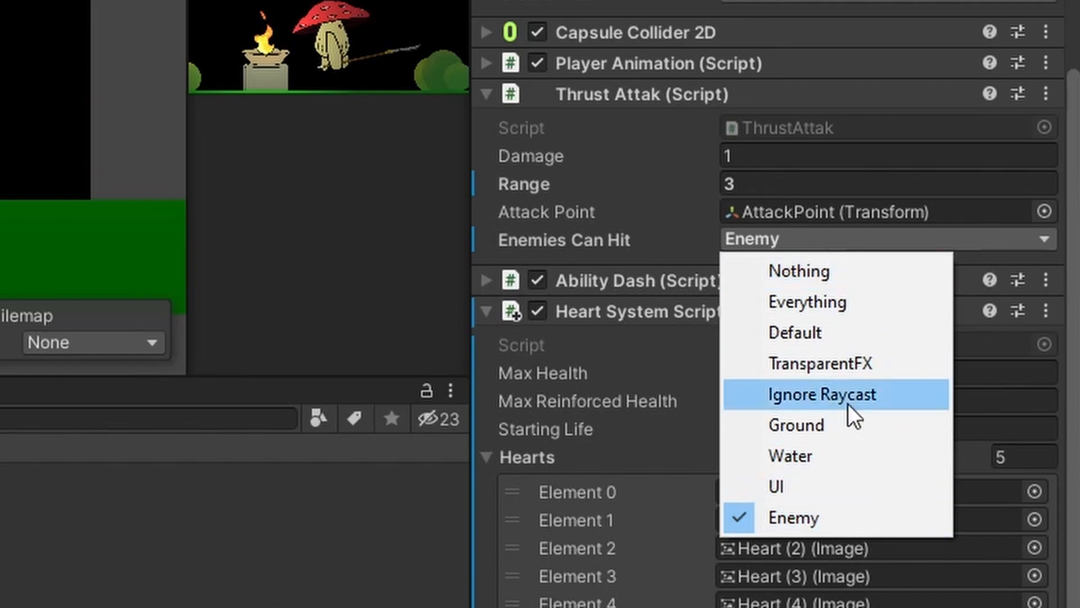
{"action": "mouse_move", "coordinate": [854, 413]}
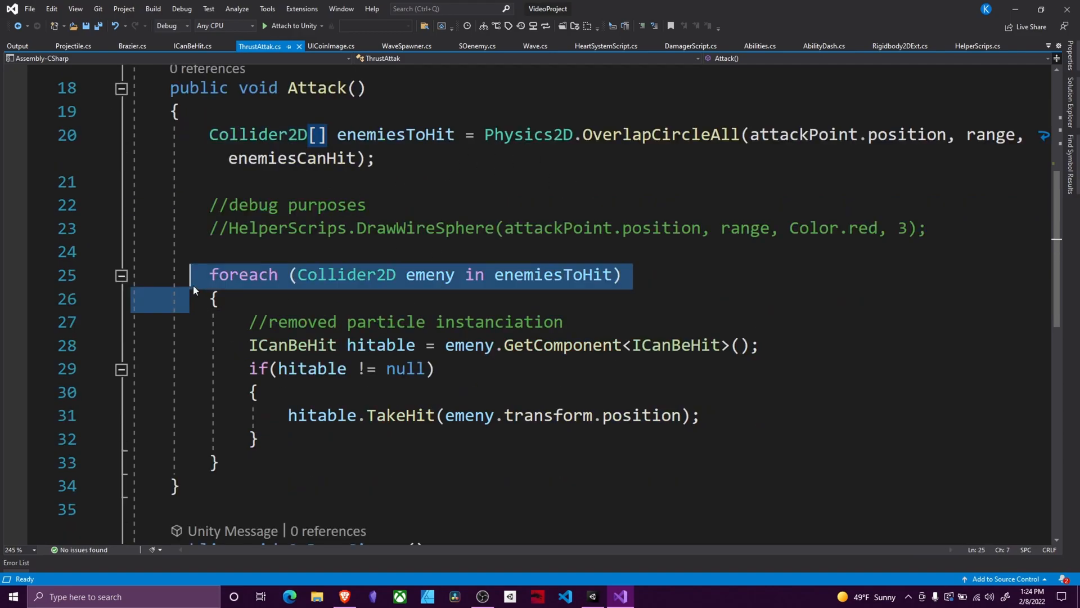
{"action": "left_click", "coordinate": [436, 274]}
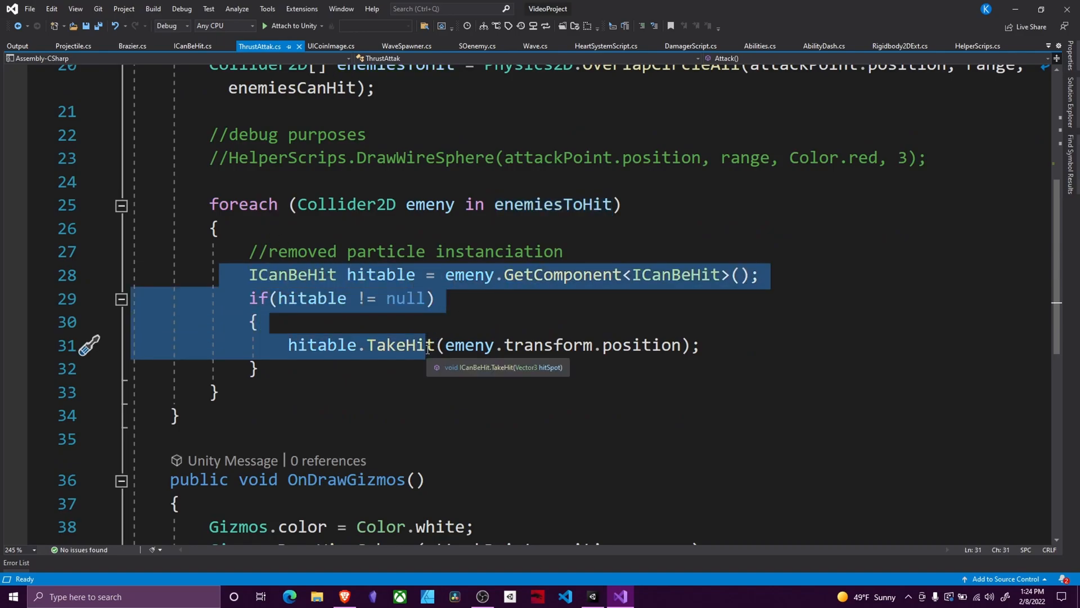
{"action": "mouse_move", "coordinate": [373, 315]}
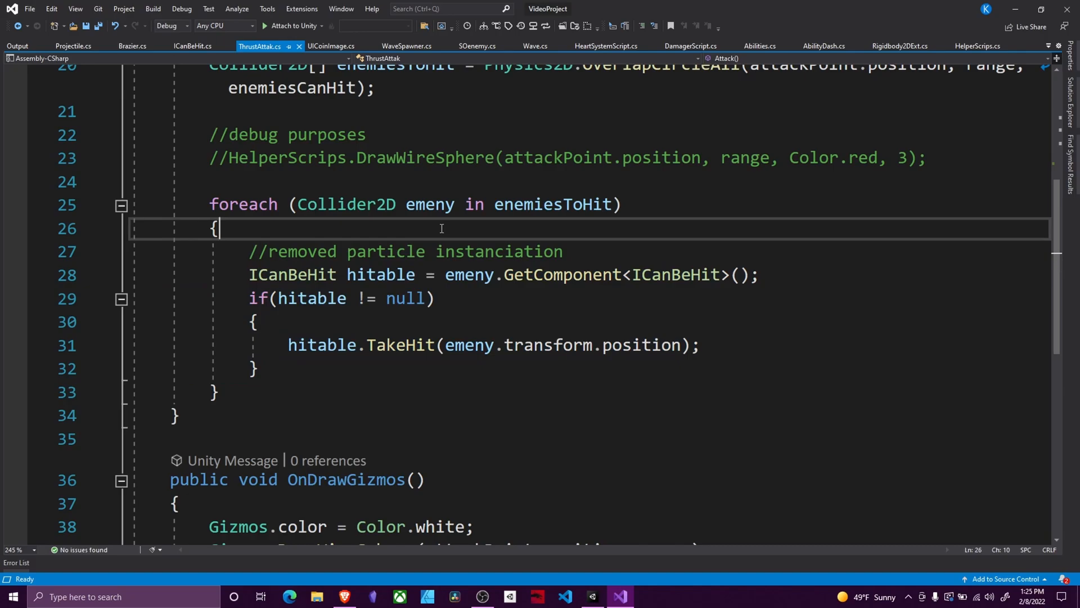
{"action": "mouse_move", "coordinate": [492, 289]}
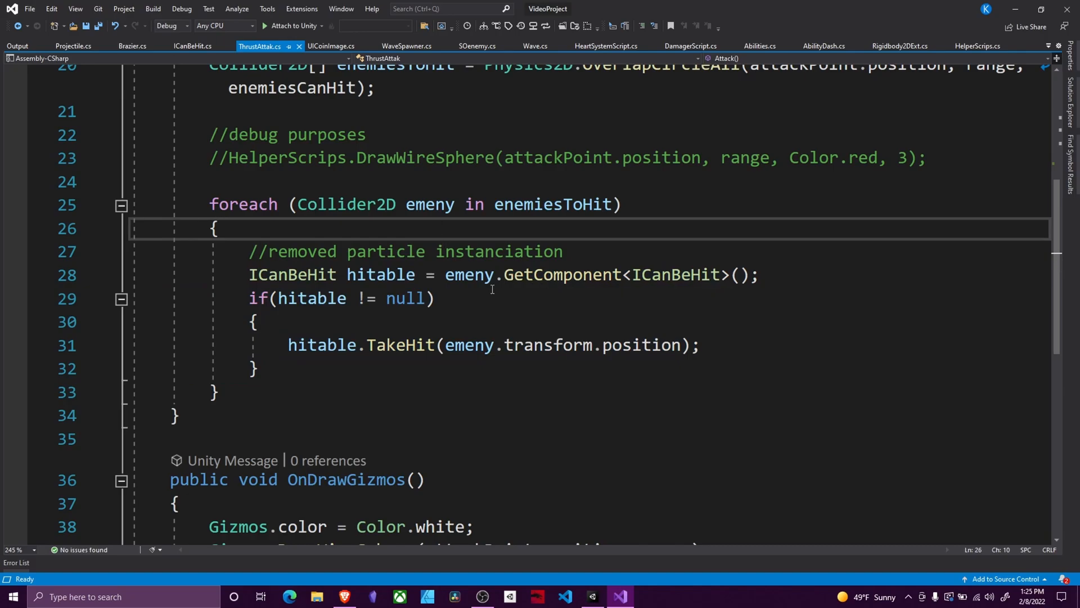
{"action": "left_click", "coordinate": [653, 274]}
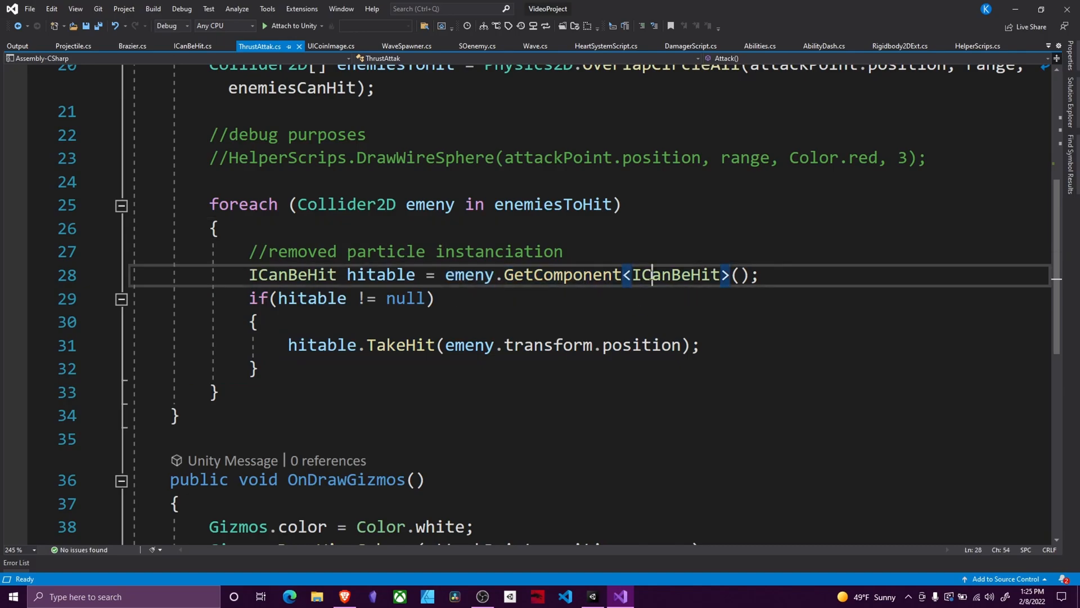
{"action": "double_click", "coordinate": [675, 275]}
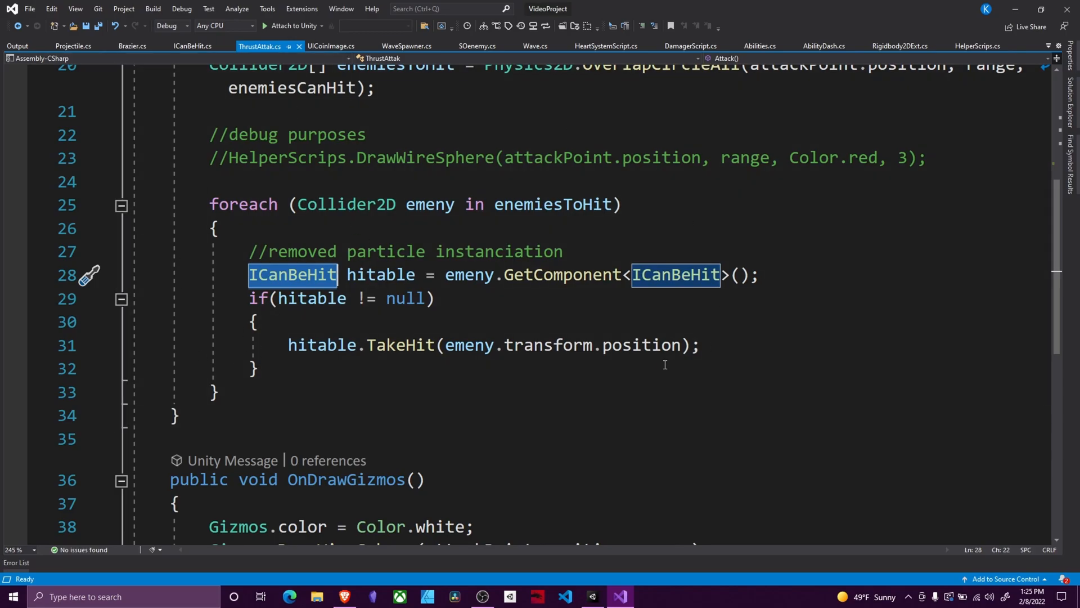
{"action": "left_click", "coordinate": [387, 346]}
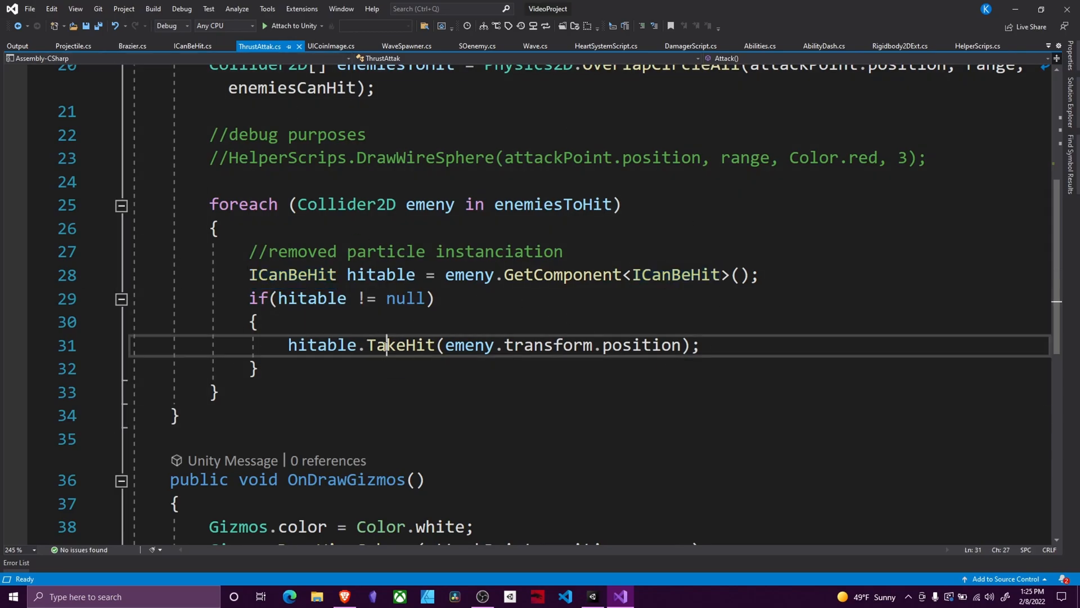
{"action": "double_click", "coordinate": [401, 346]}
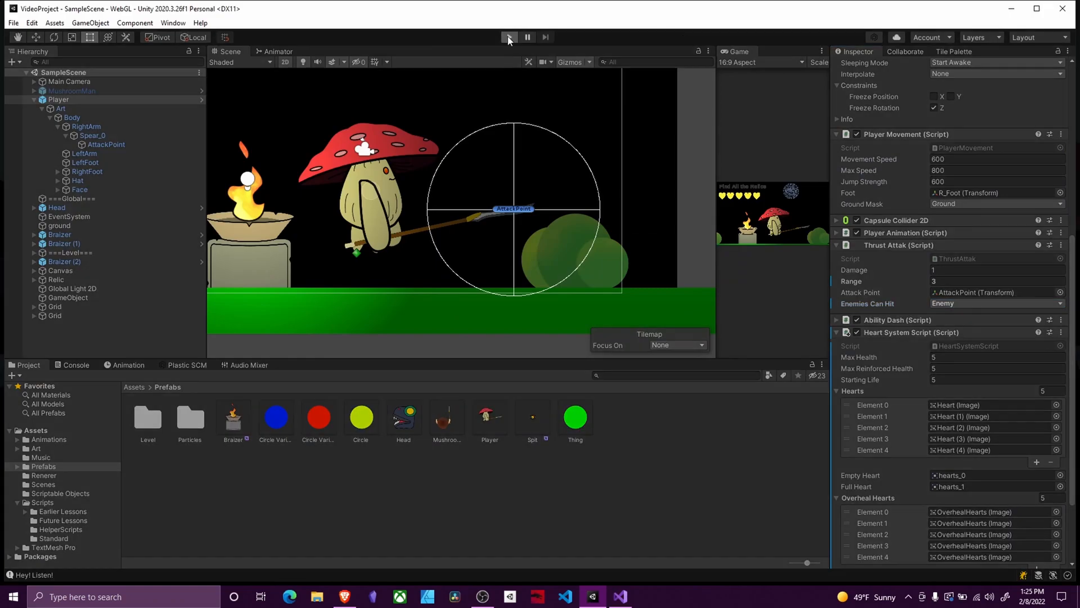
{"action": "mouse_move", "coordinate": [806, 236]}
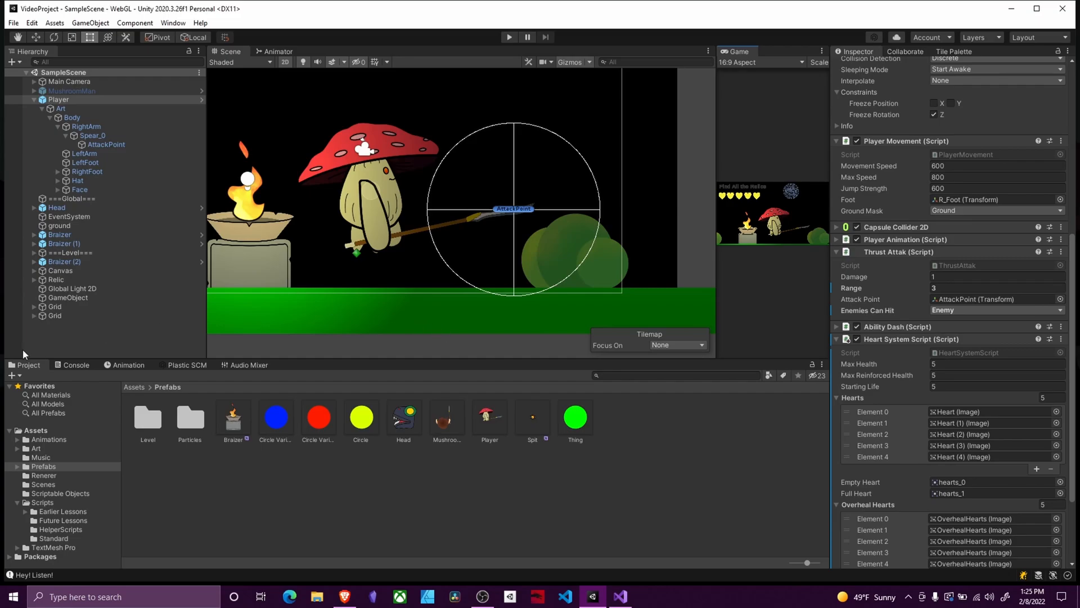
- Select the MushroomAttack clip's animation event and review the player scripts' functions, keeping Attack() chosen
{"action": "left_click", "coordinate": [128, 365]}
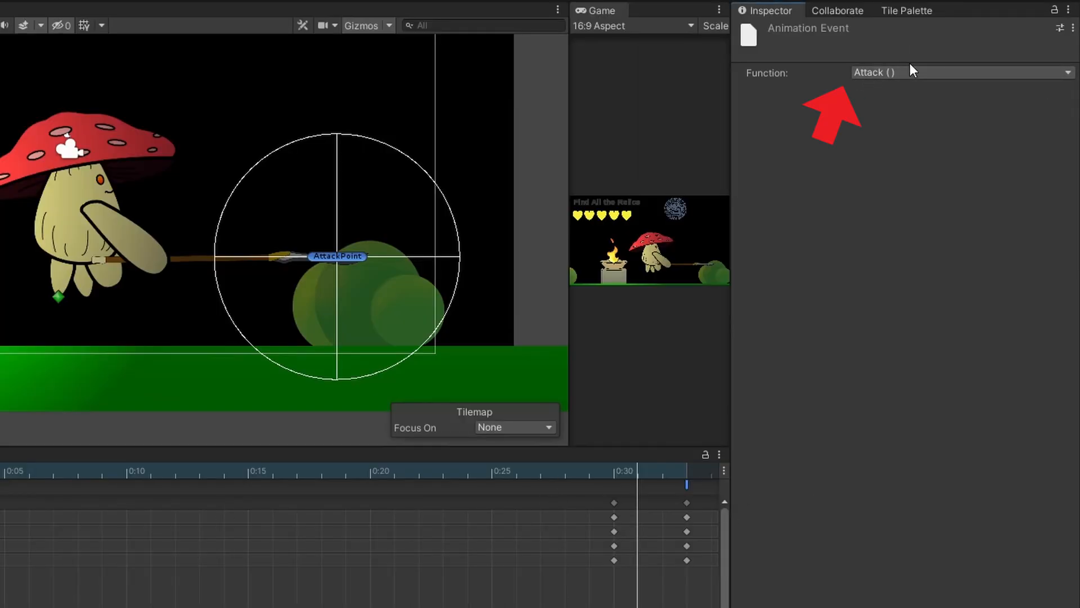
{"action": "left_click", "coordinate": [958, 72]}
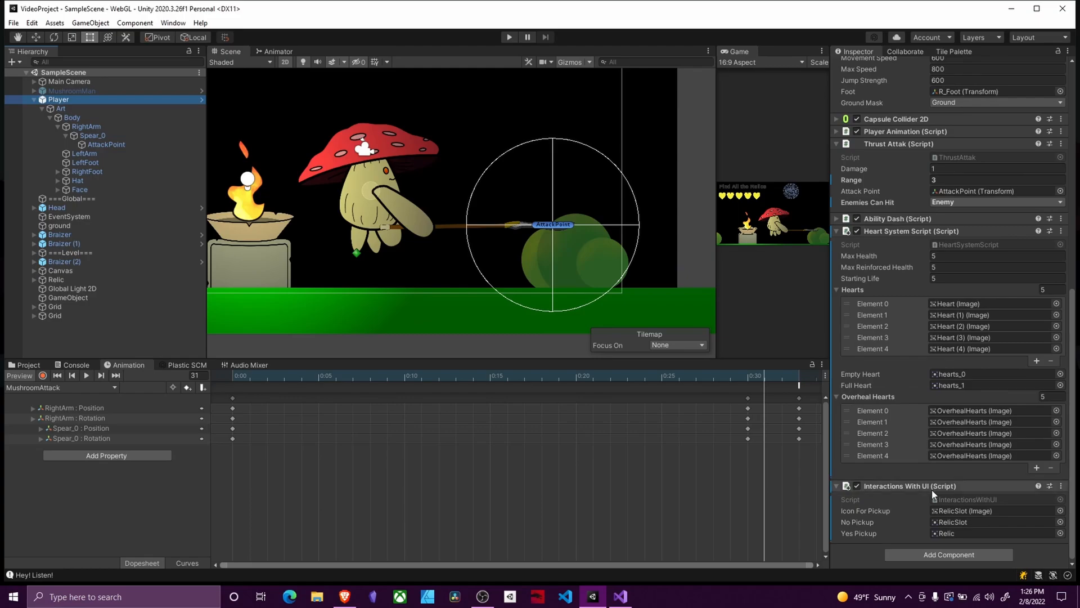
{"action": "scroll", "scroll_direction": "up", "scroll_amount": 3}
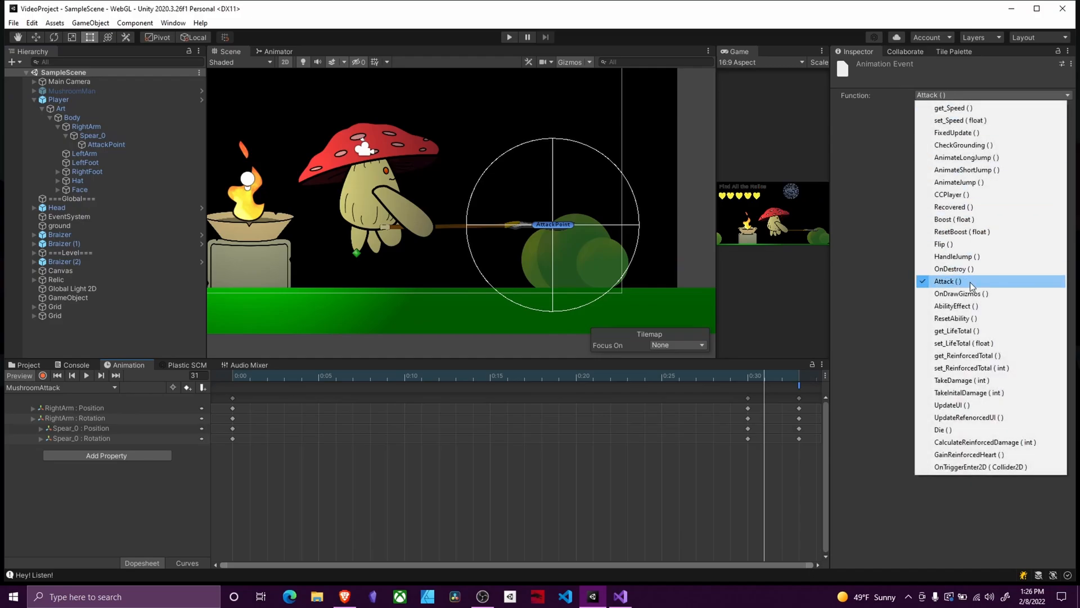
{"action": "mouse_move", "coordinate": [1008, 281]}
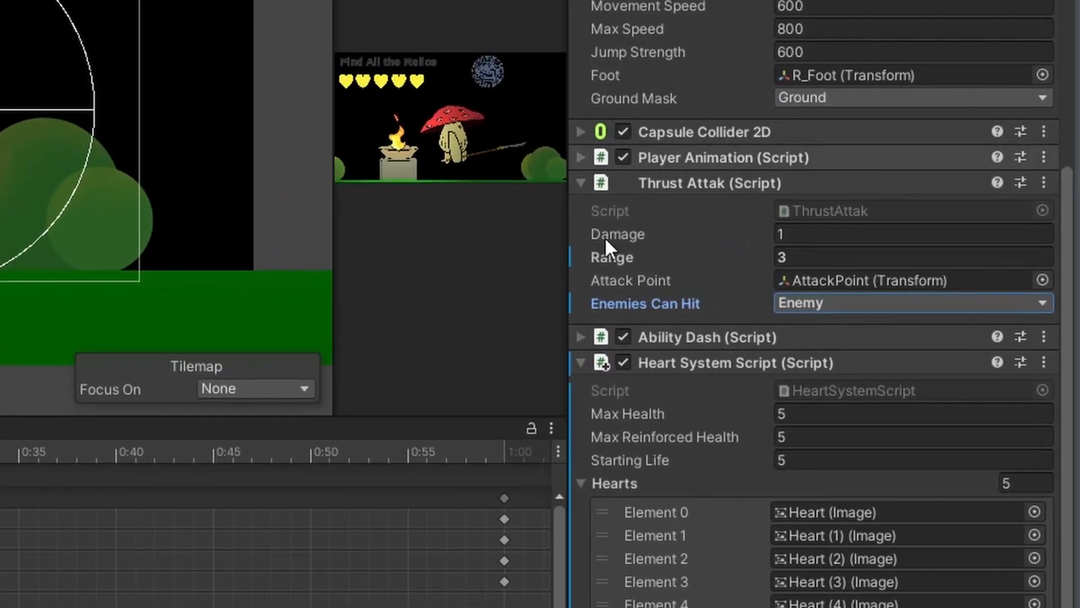
{"action": "left_click", "coordinate": [913, 234]}
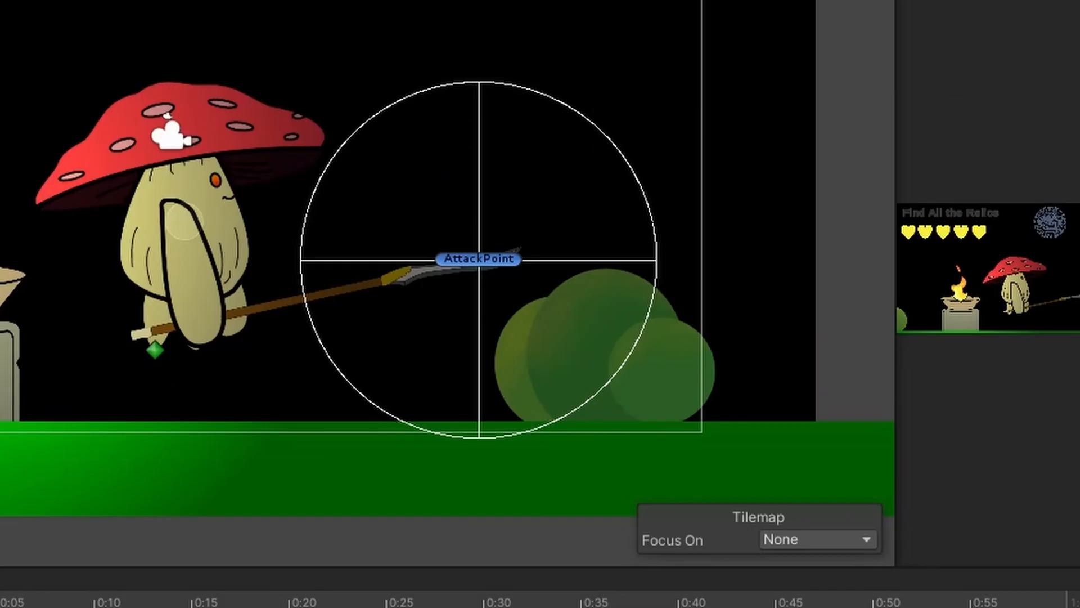
{"action": "mouse_move", "coordinate": [412, 79]}
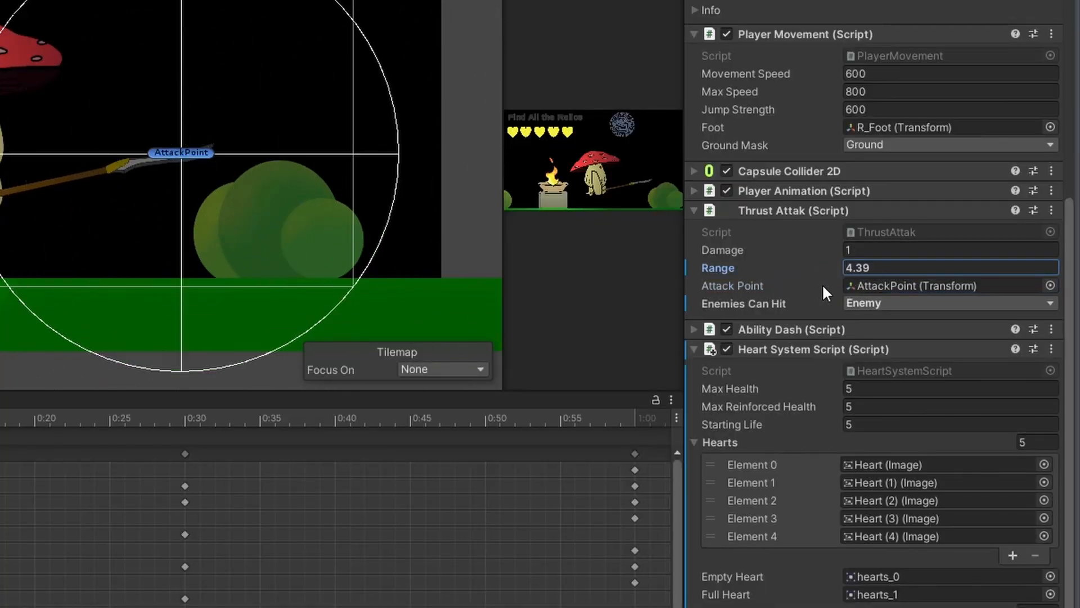
{"action": "left_click", "coordinate": [993, 302]}
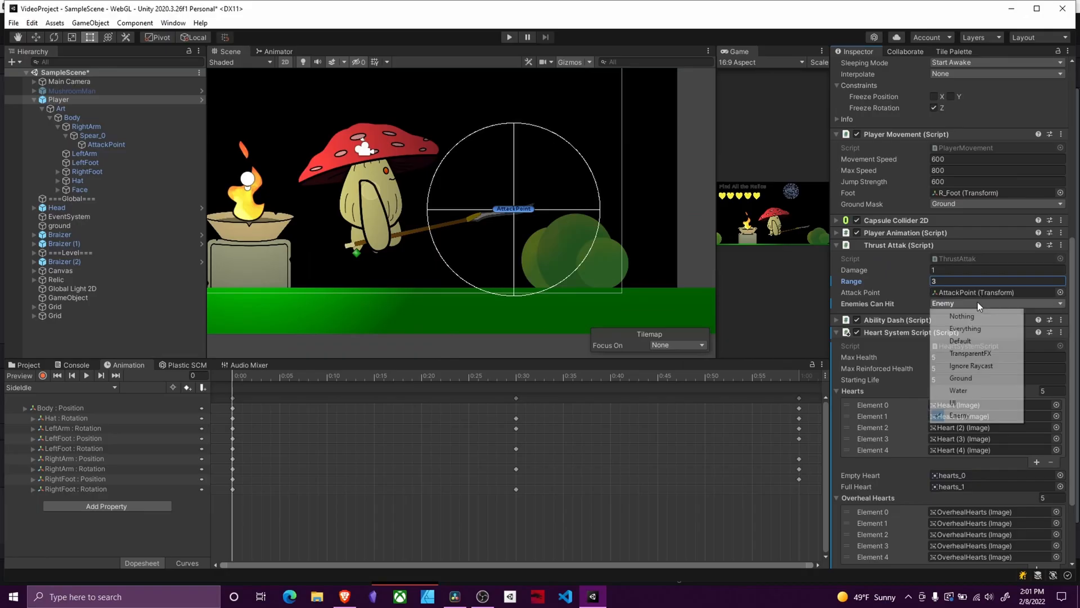